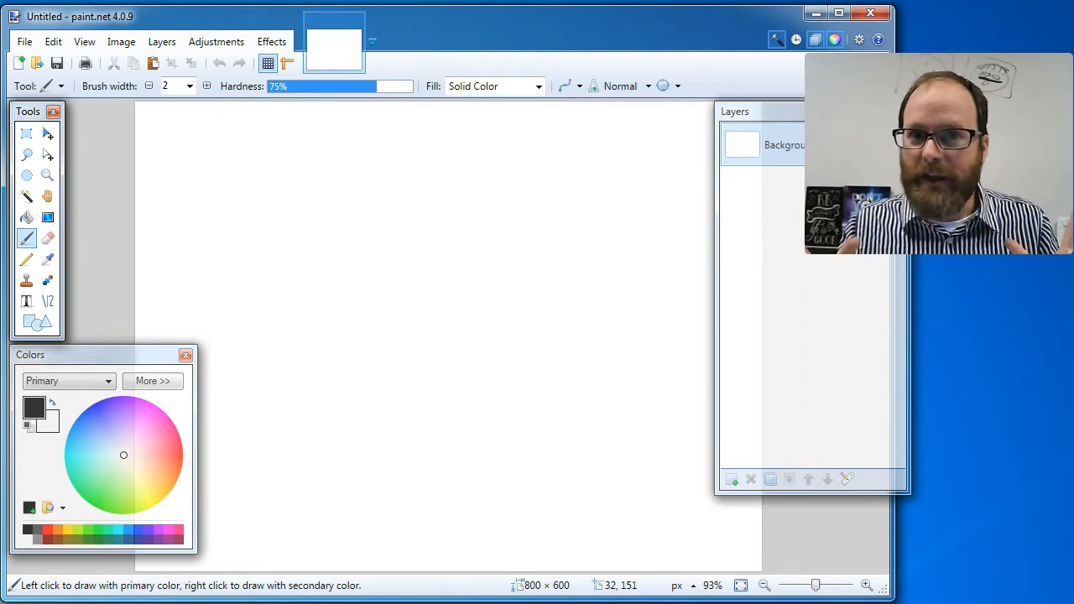
mouse_move(166, 297)
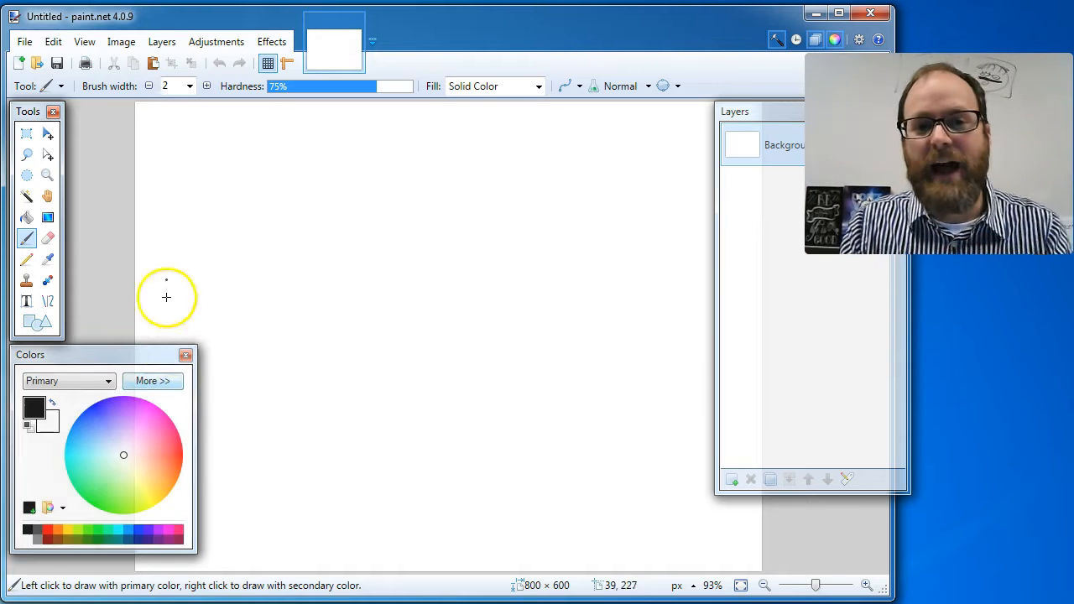
mouse_move(493, 34)
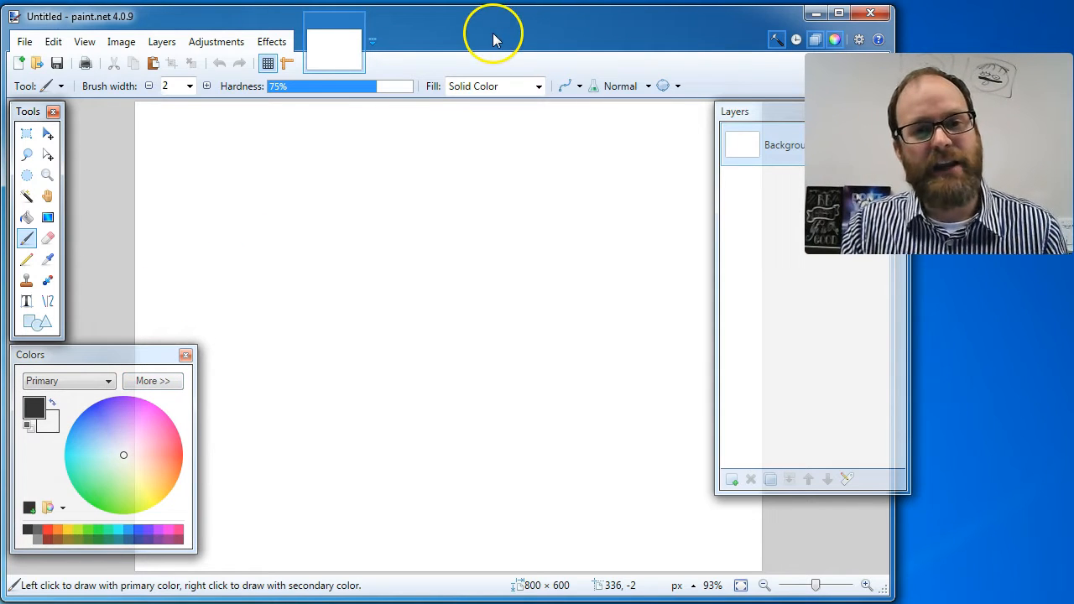
mouse_move(501, 168)
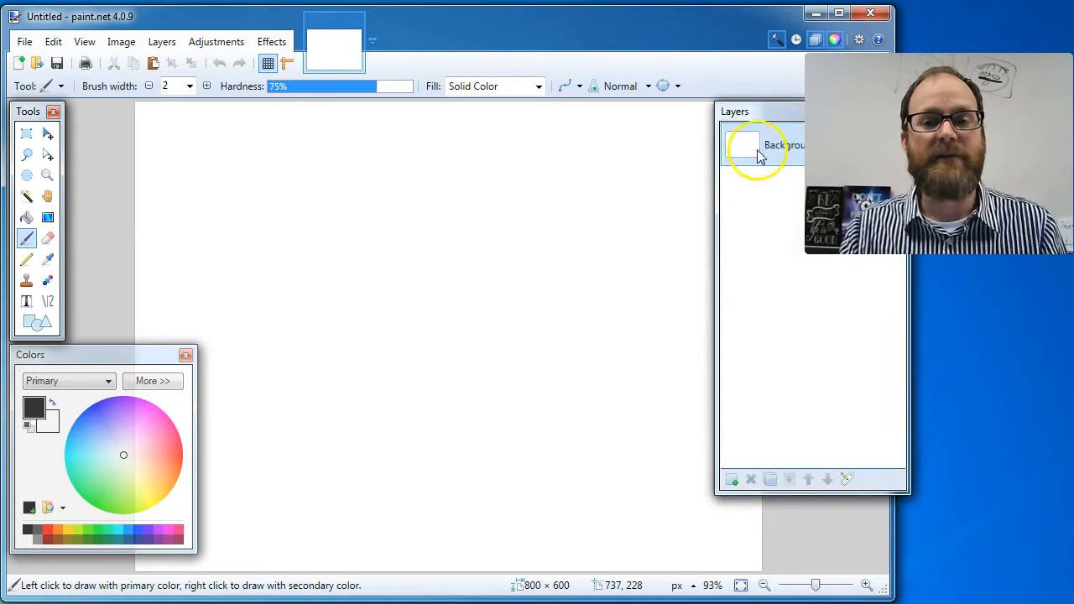
mouse_move(590, 212)
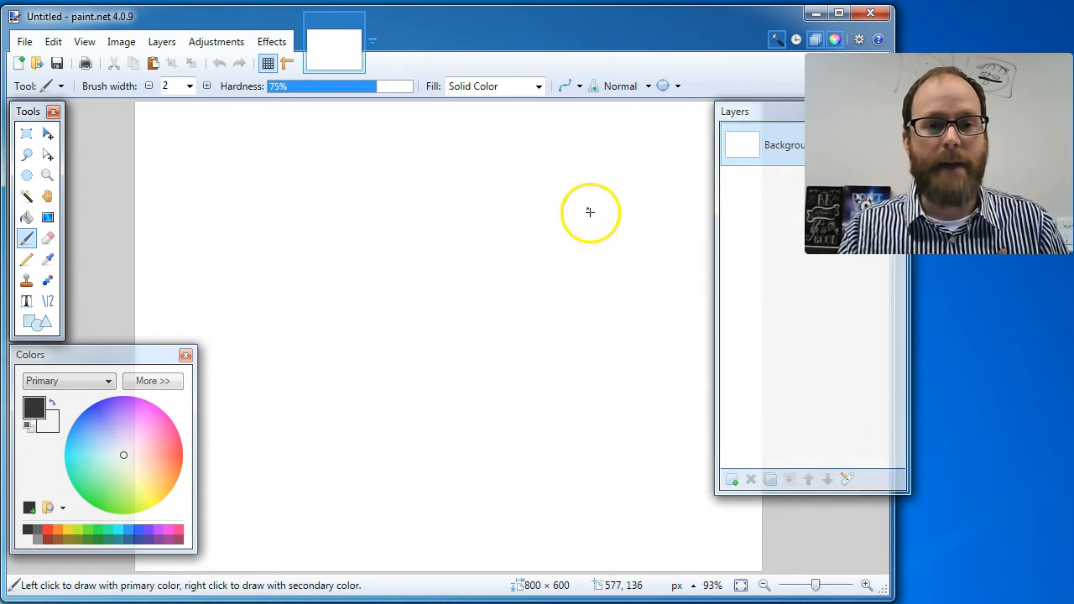
mouse_move(708, 188)
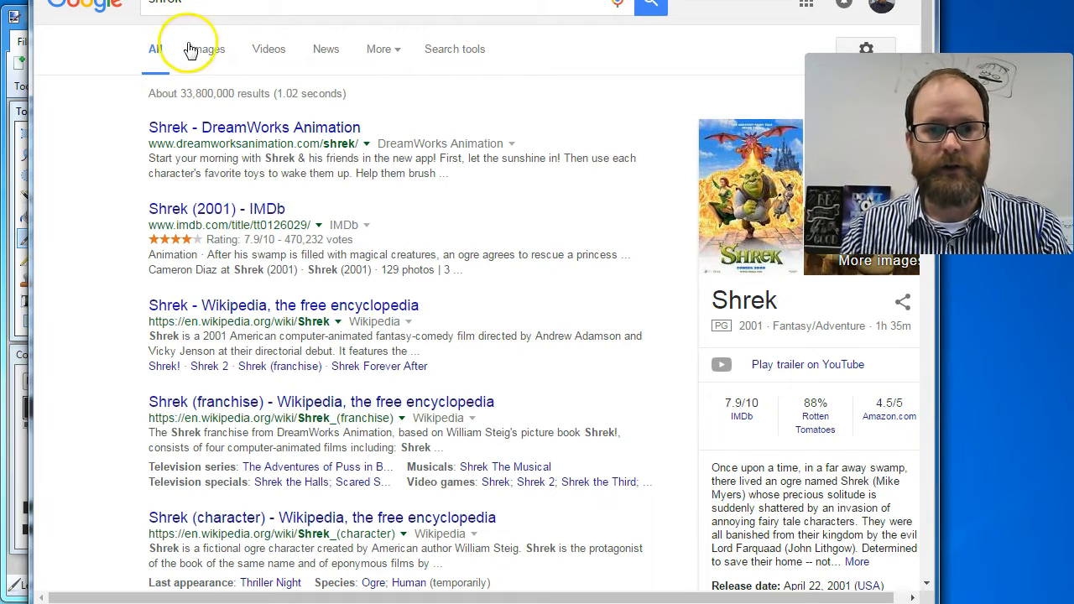
- Copy the fierce Shrek picture from Google Images and return to Paint.NET
click(206, 49)
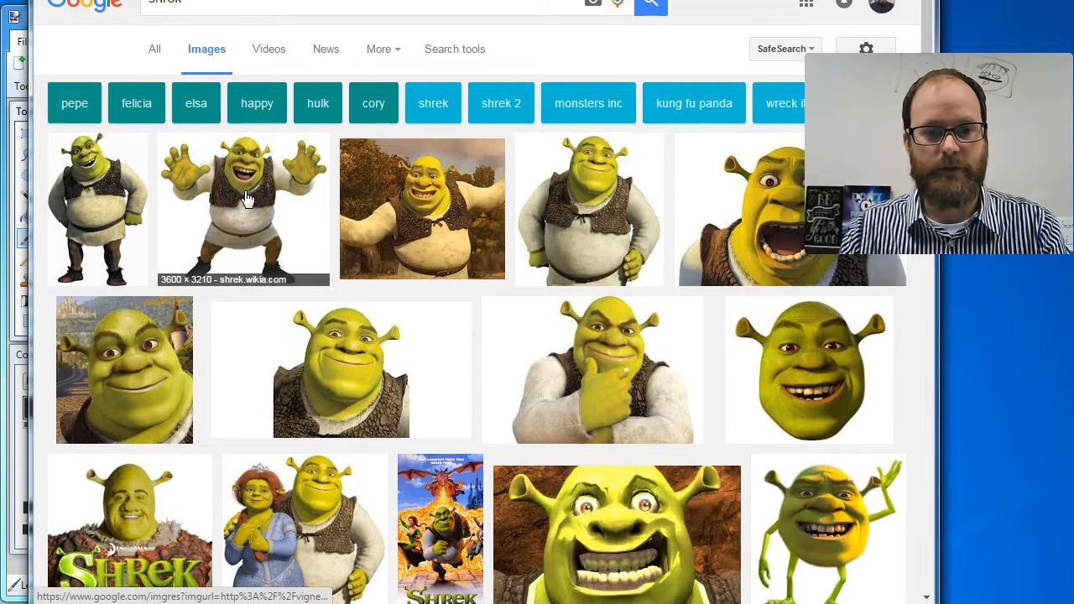
click(244, 209)
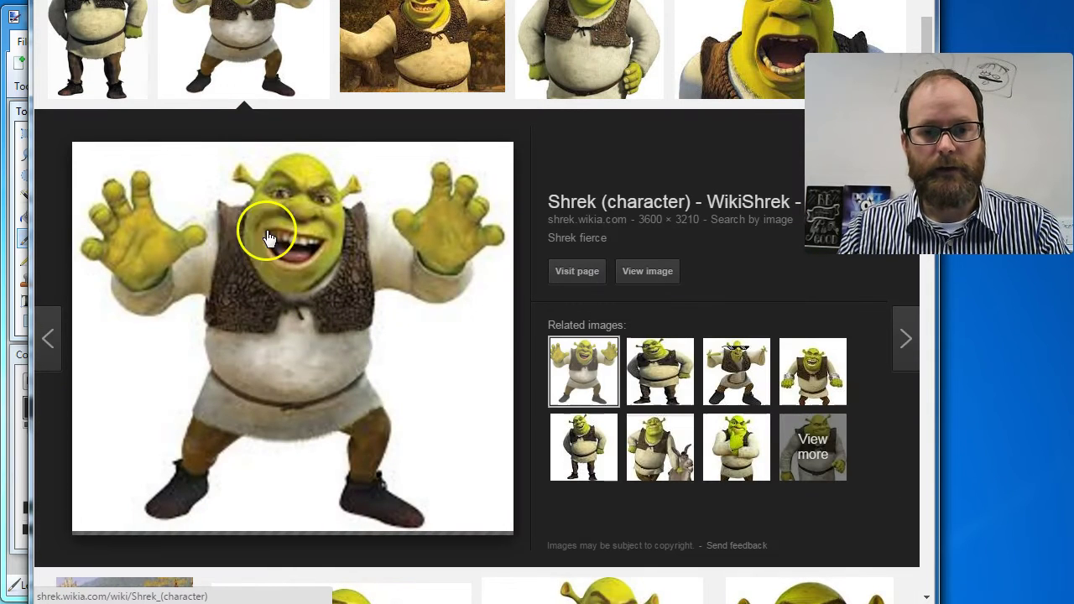
right_click(268, 235)
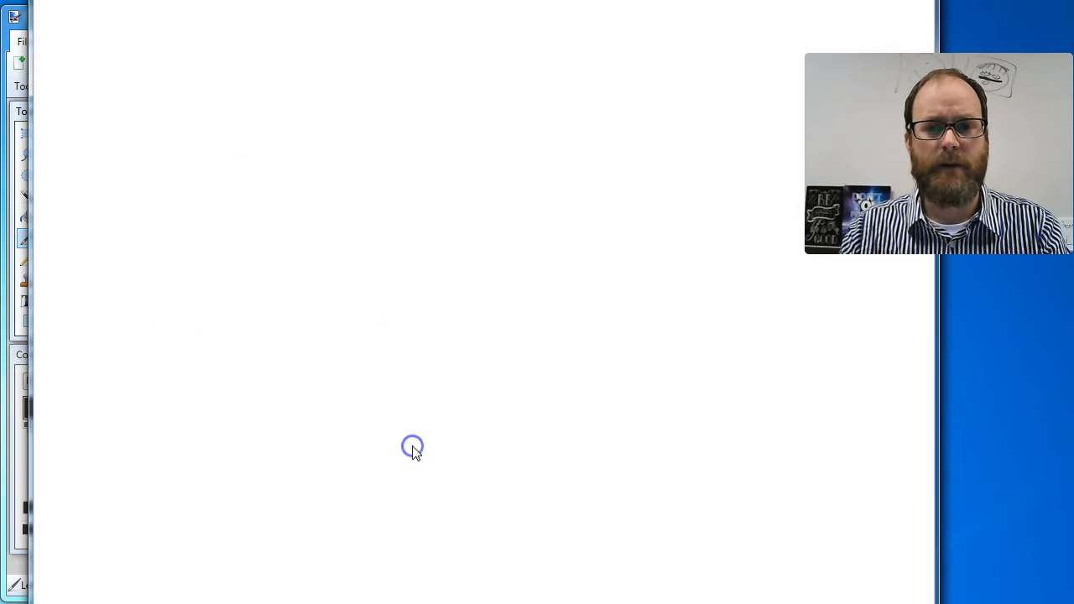
key(alt+tab)
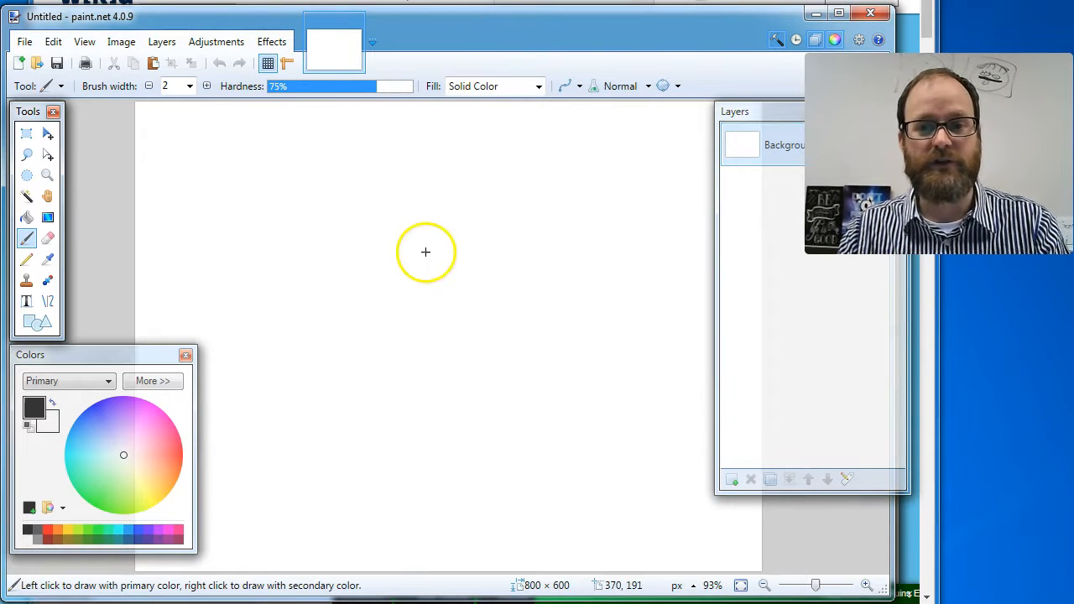
mouse_move(428, 426)
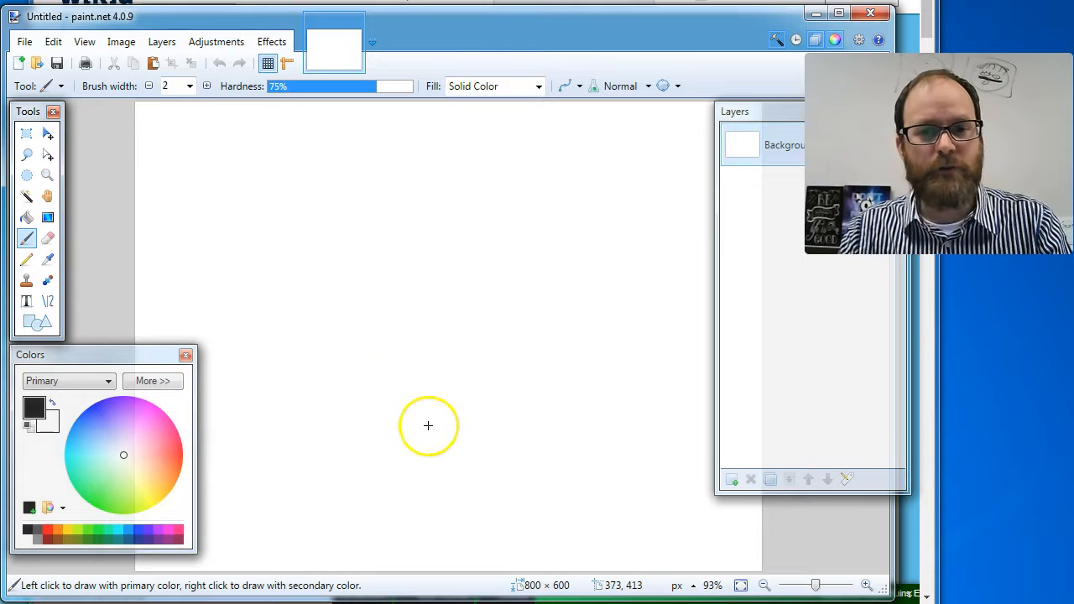
mouse_move(428, 426)
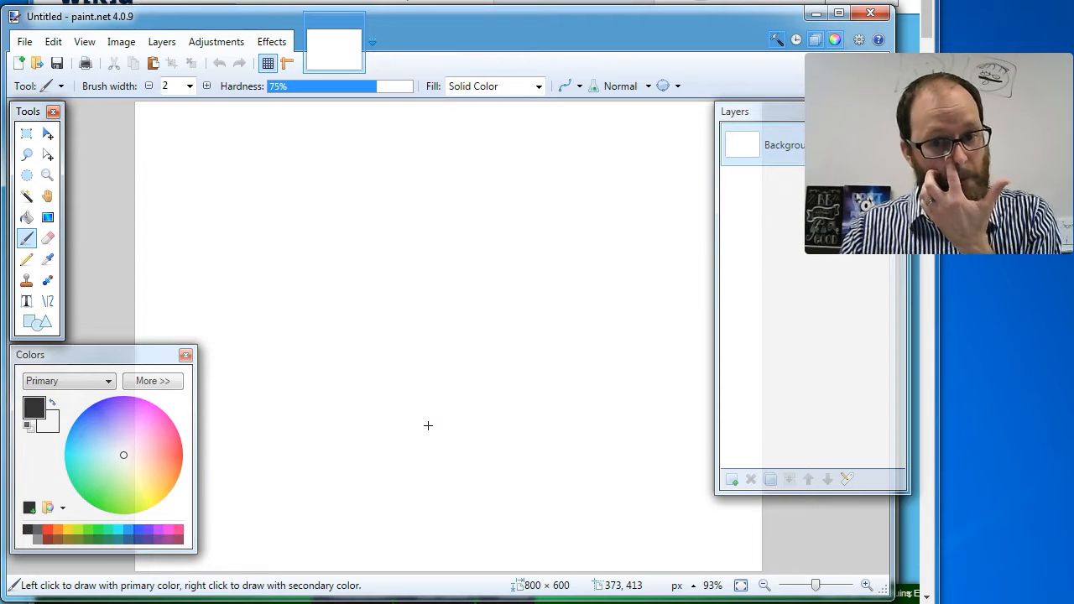
- Paste the Shrek picture keeping the canvas size and drag the oversized image around
key(ctrl+v)
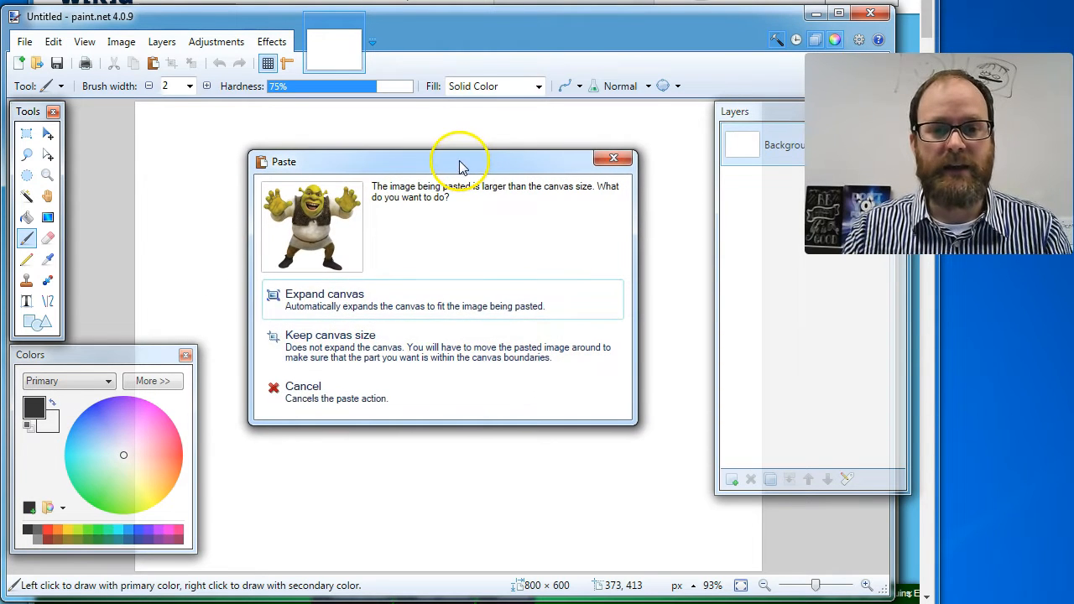
mouse_move(319, 326)
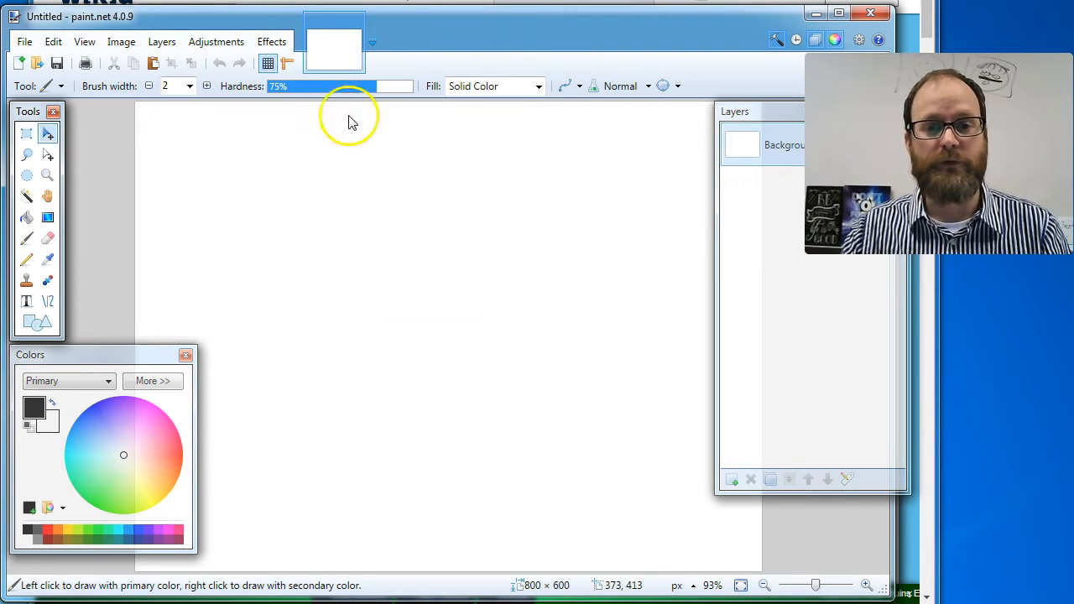
mouse_move(507, 233)
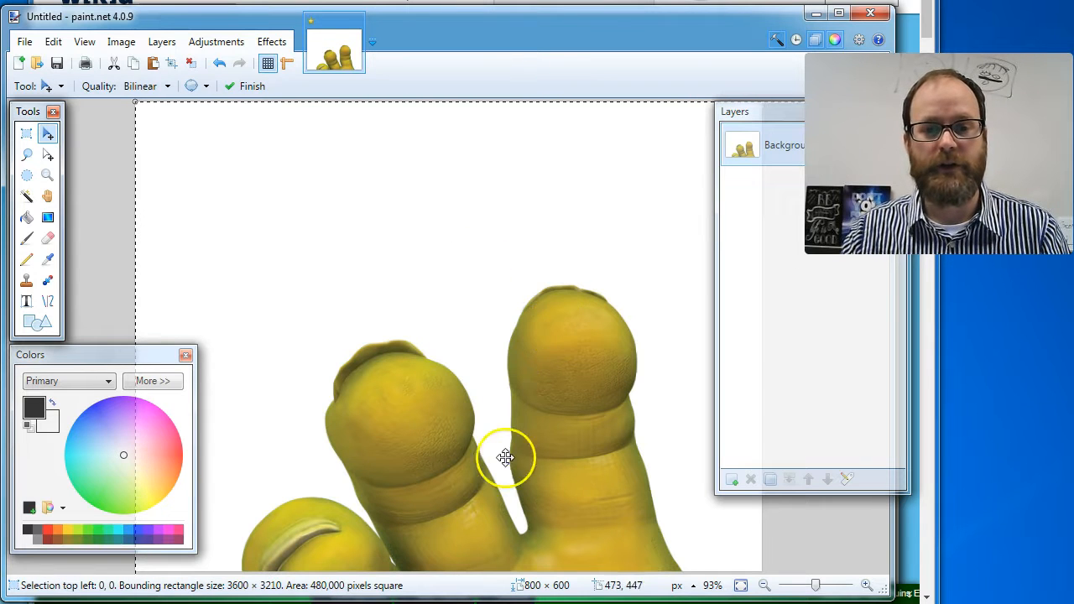
drag(505, 456, 591, 456)
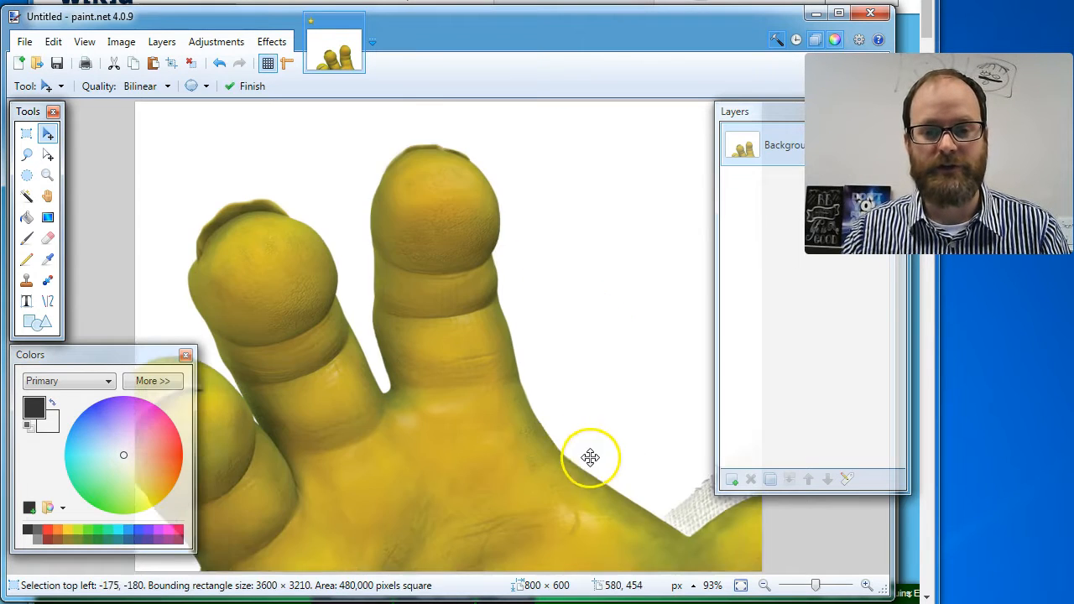
drag(591, 458, 387, 322)
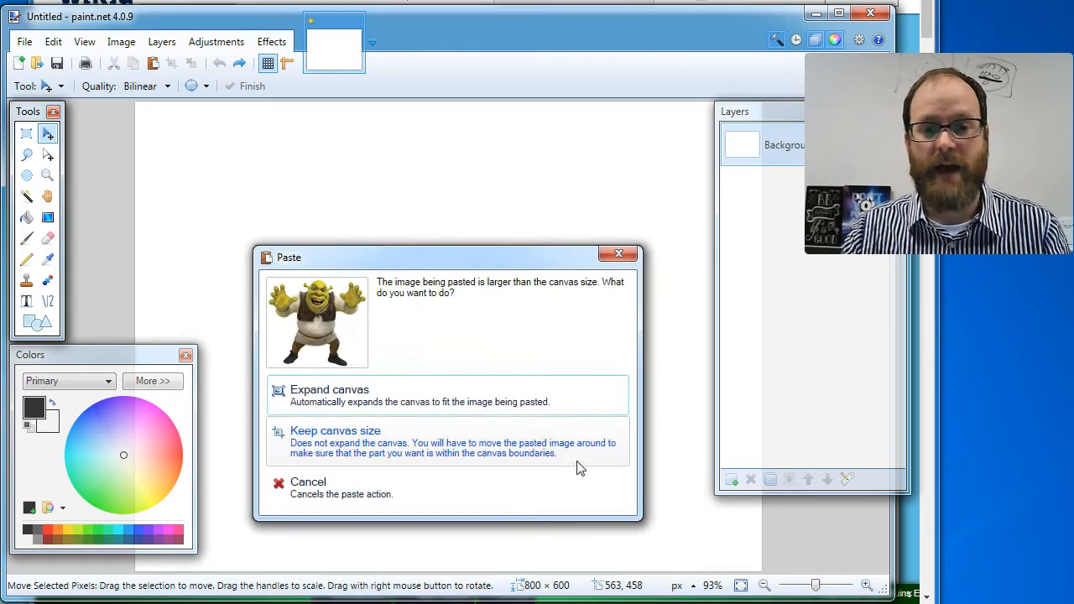
mouse_move(400, 396)
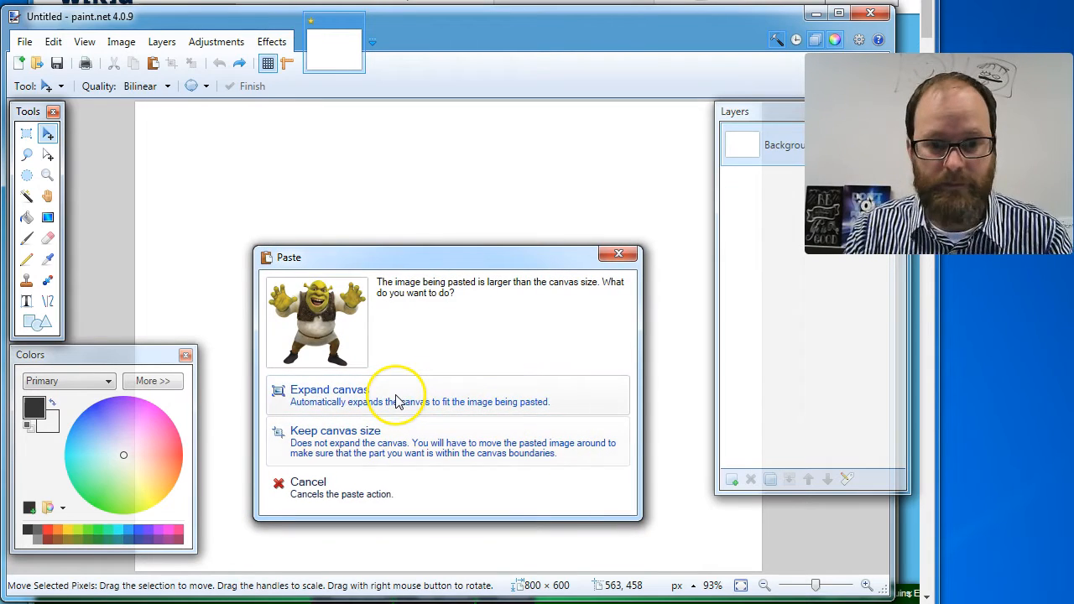
- Paste Shrek again choosing Expand canvas so the whole character fits at 3600 × 3210
click(328, 390)
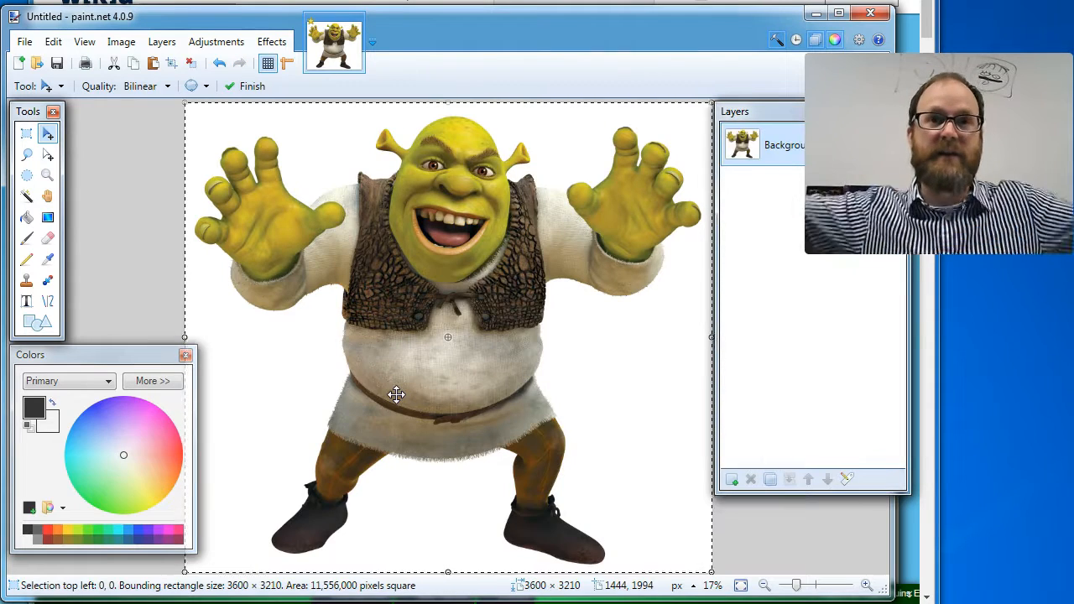
mouse_move(467, 485)
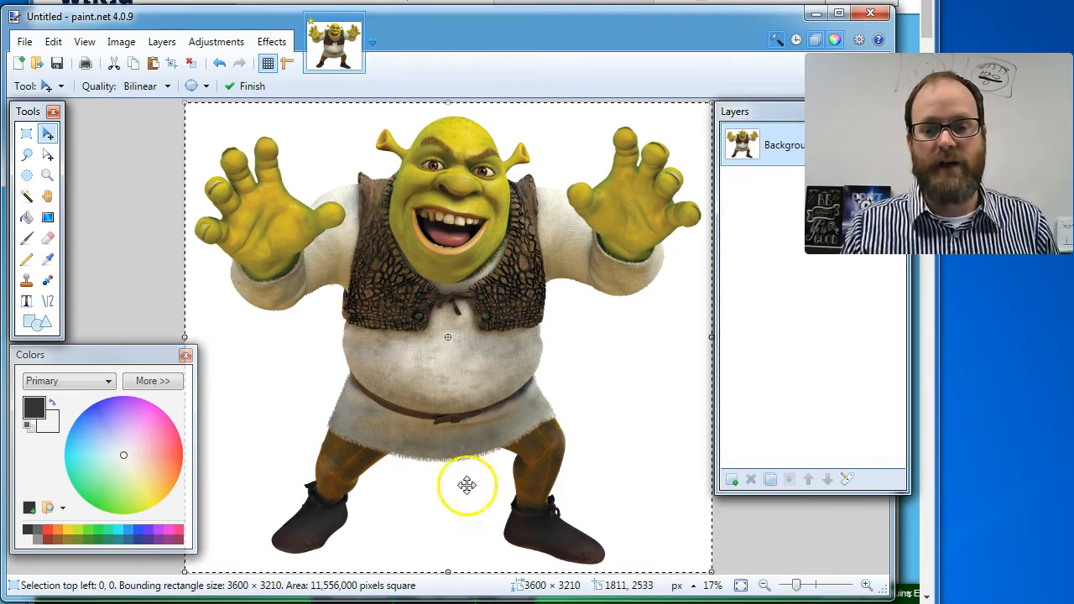
mouse_move(529, 584)
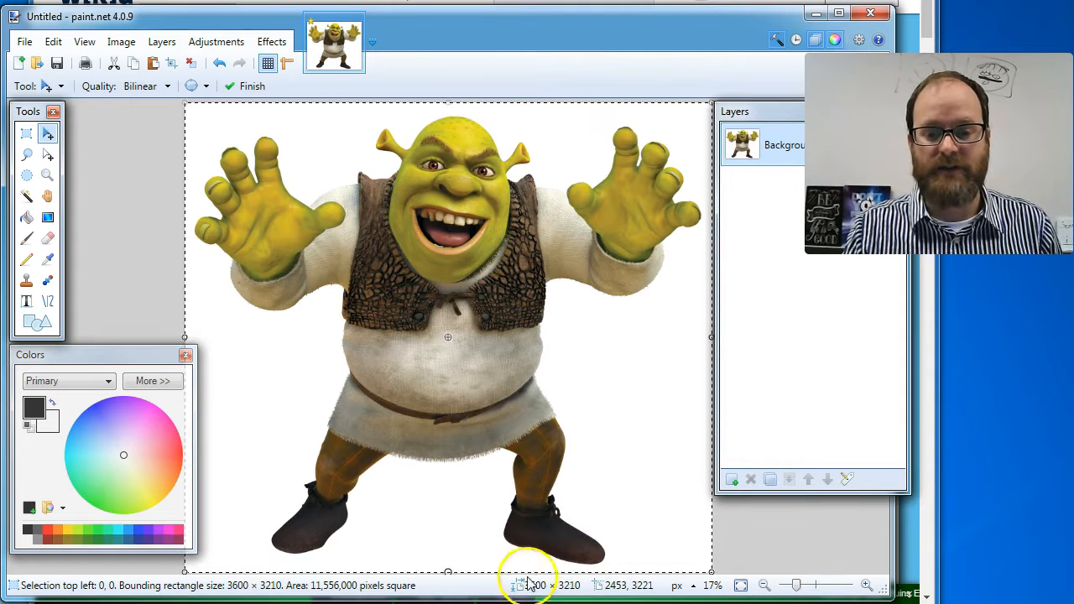
mouse_move(579, 590)
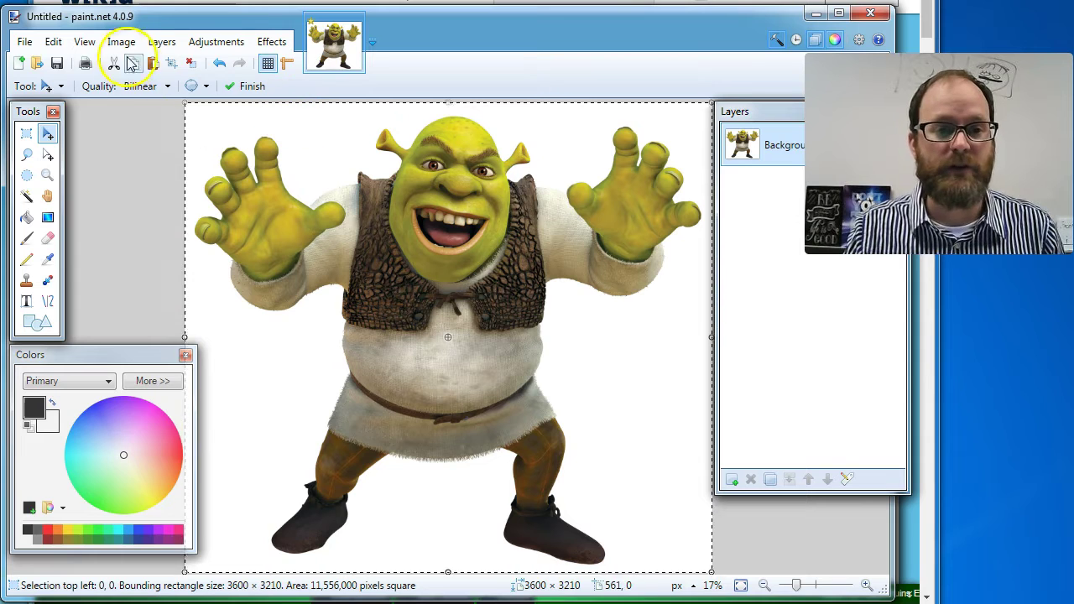
- Resize the image via Image > Resize down to 800 × 713 pixels, keeping aspect ratio
click(121, 41)
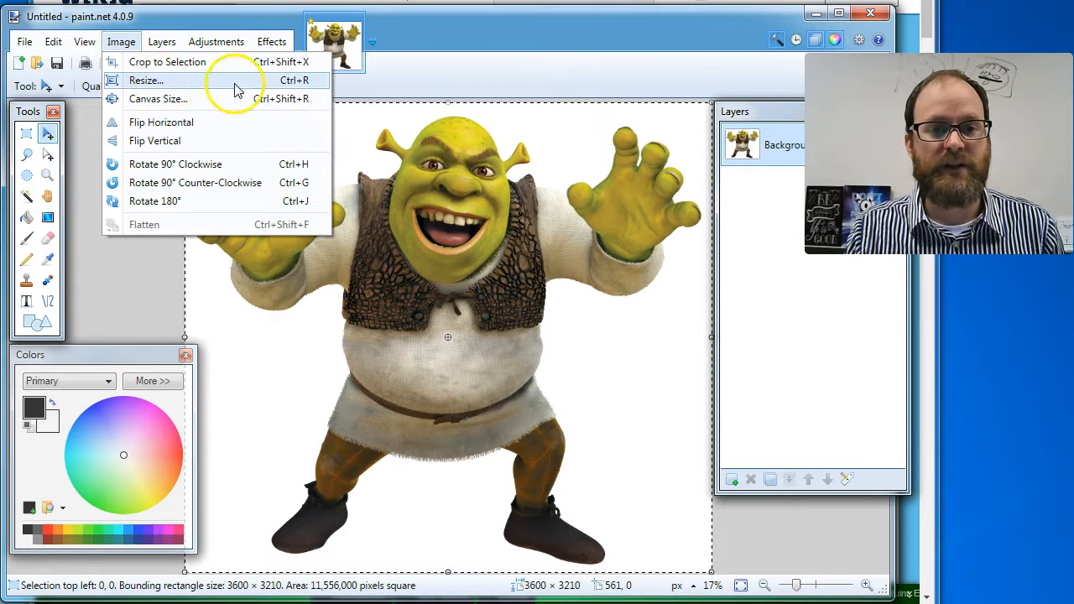
click(144, 80)
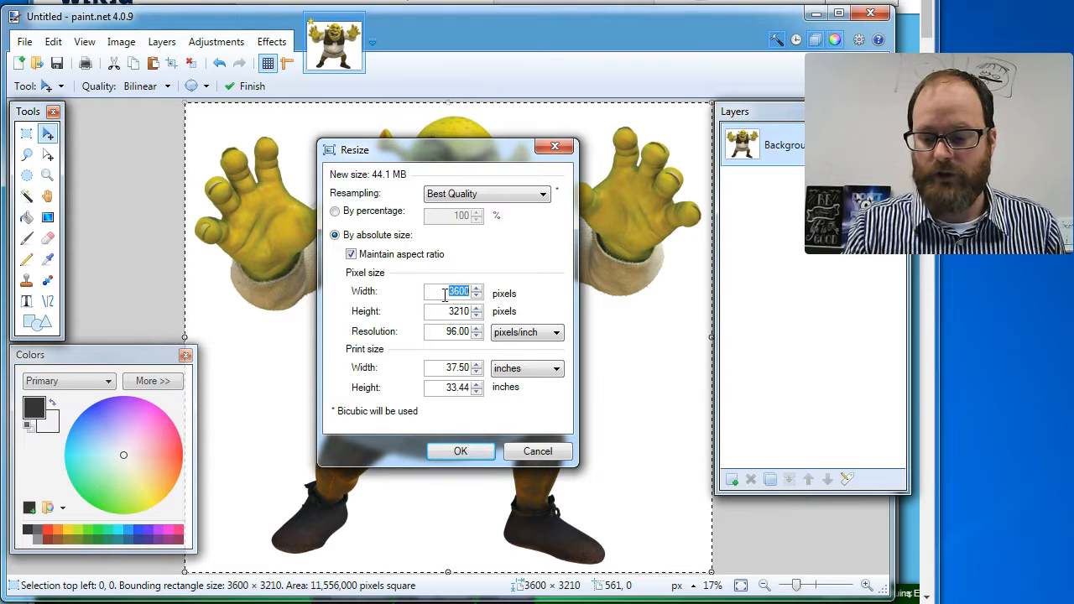
text(300)
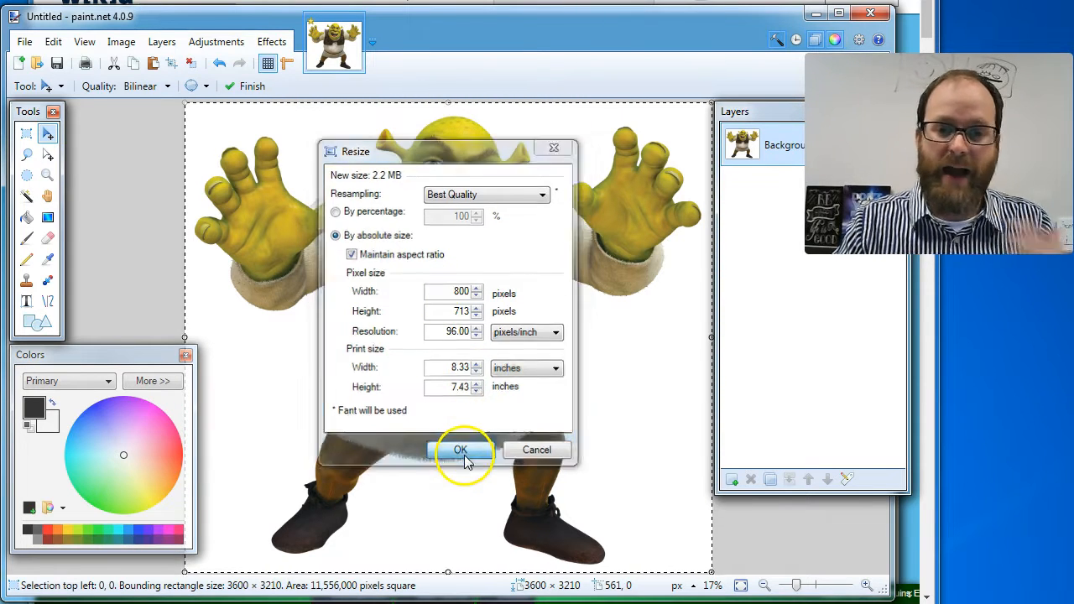
click(460, 450)
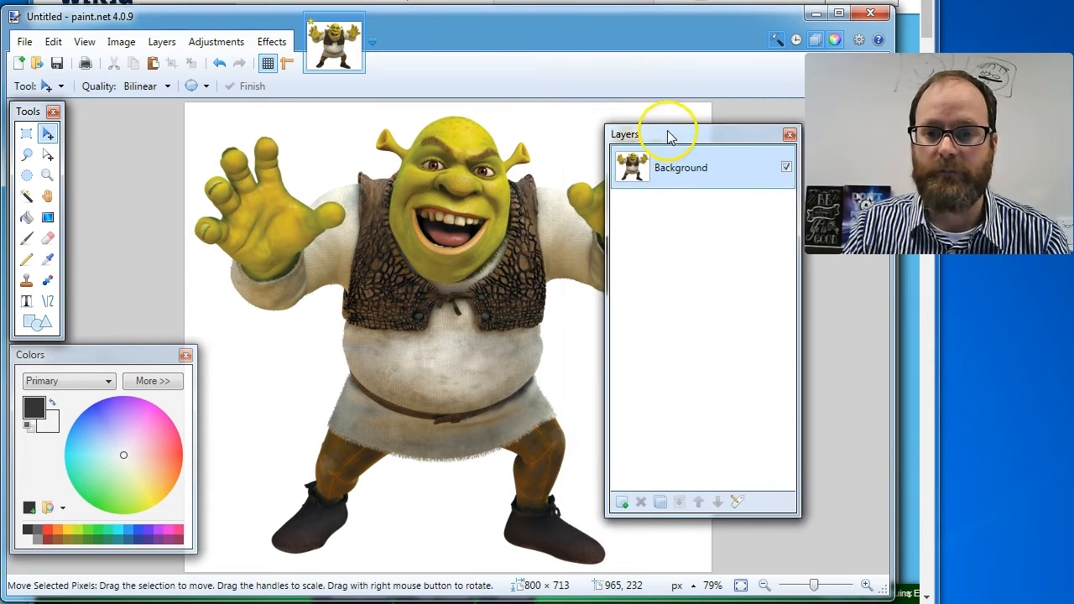
- Reposition the Layers window, toggle the Tools window, and add empty Layer 2 above Background
drag(670, 134, 670, 121)
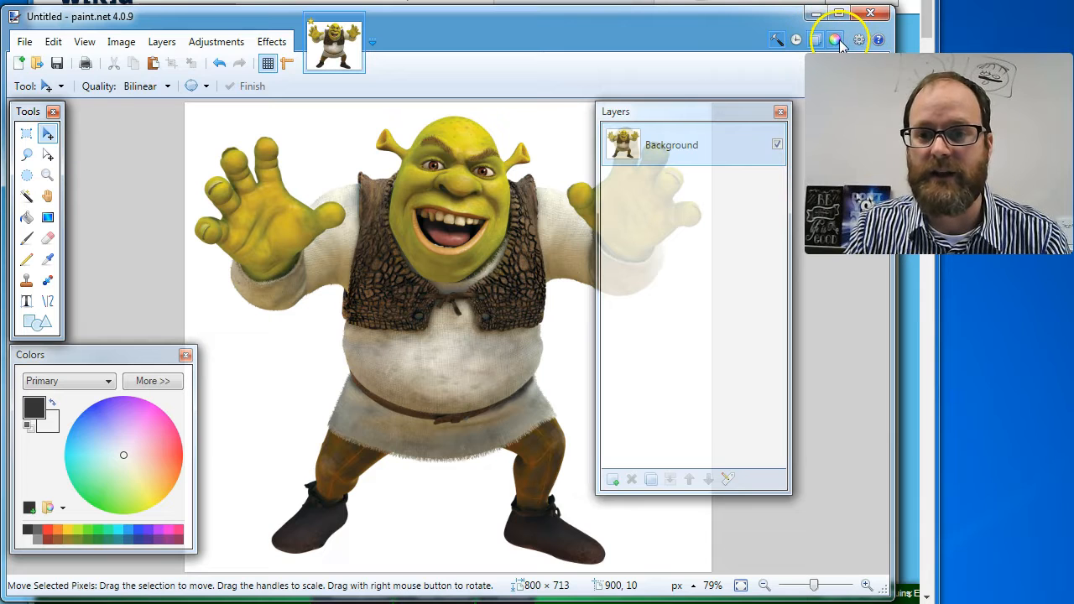
mouse_move(814, 40)
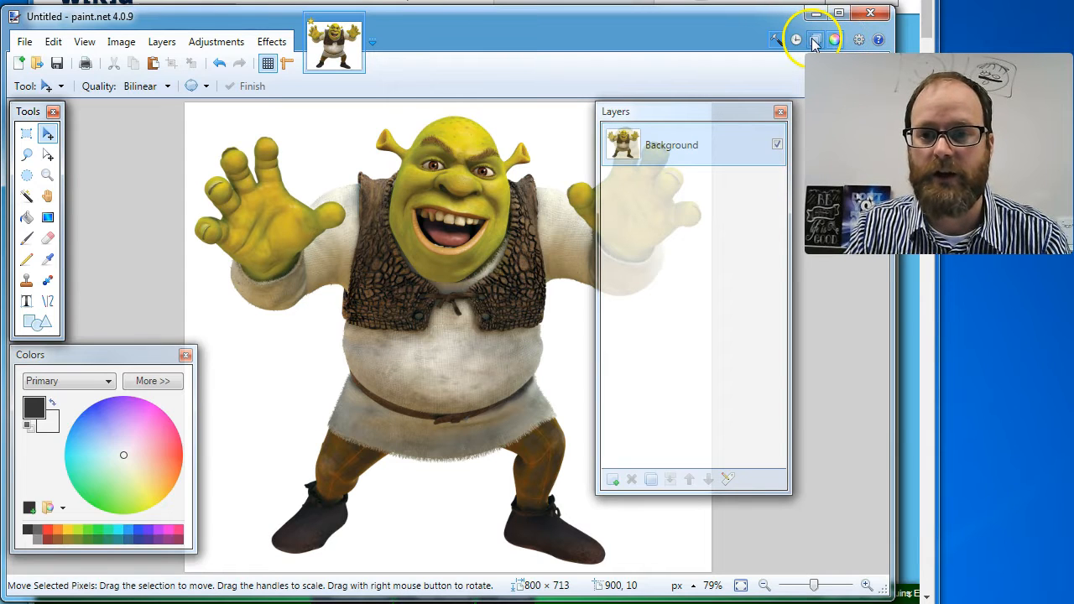
click(814, 40)
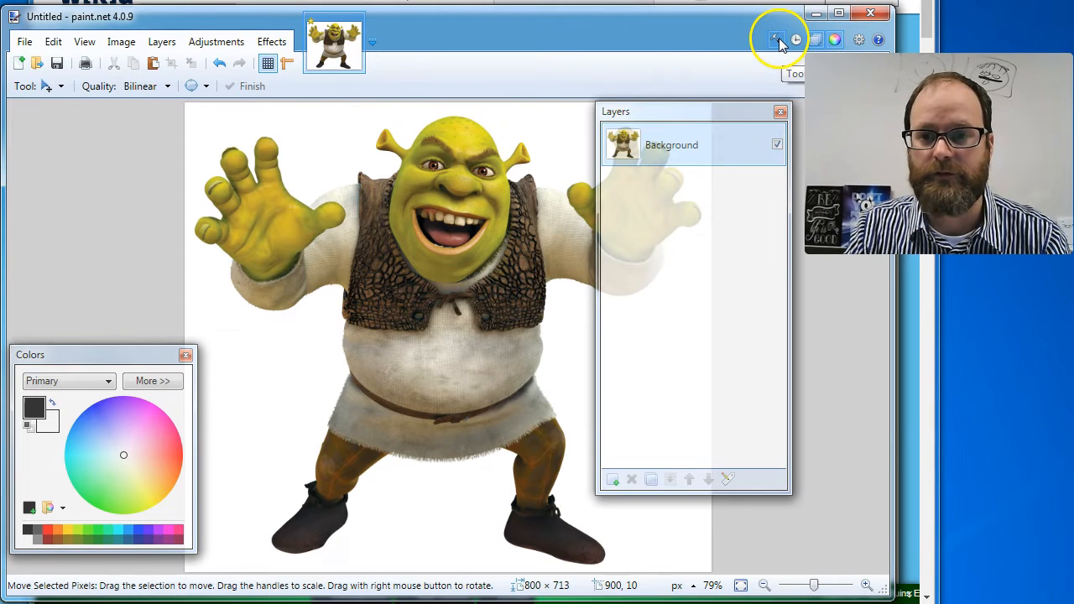
click(776, 41)
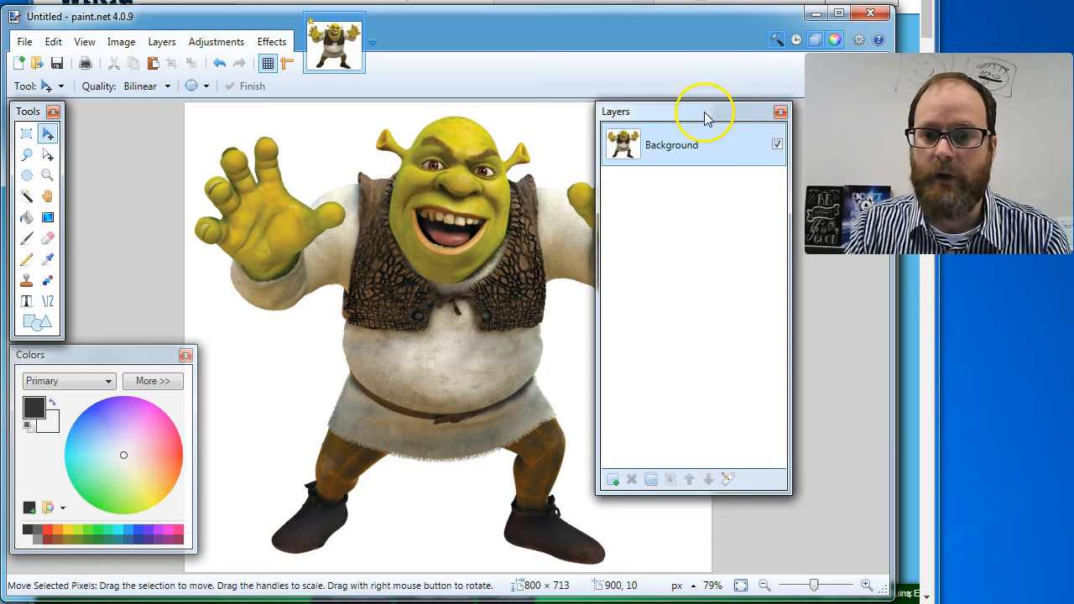
mouse_move(634, 478)
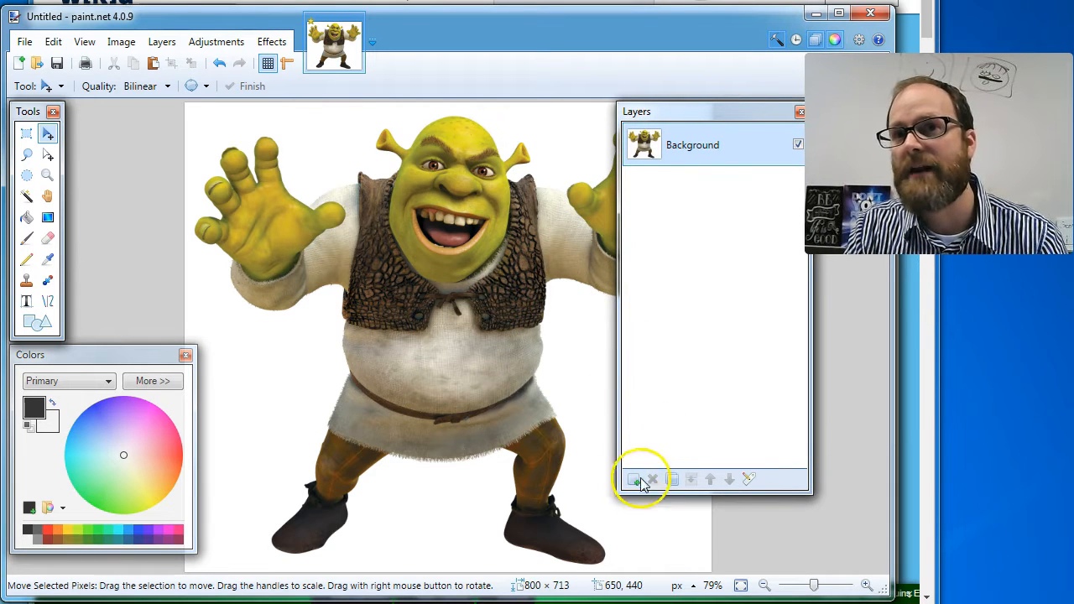
mouse_move(634, 480)
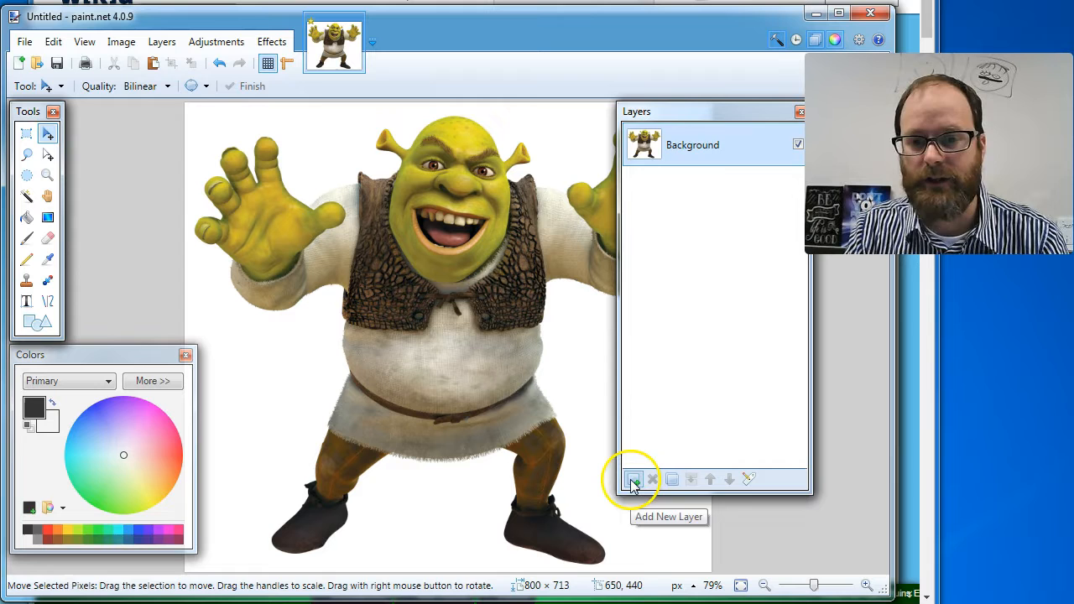
click(634, 478)
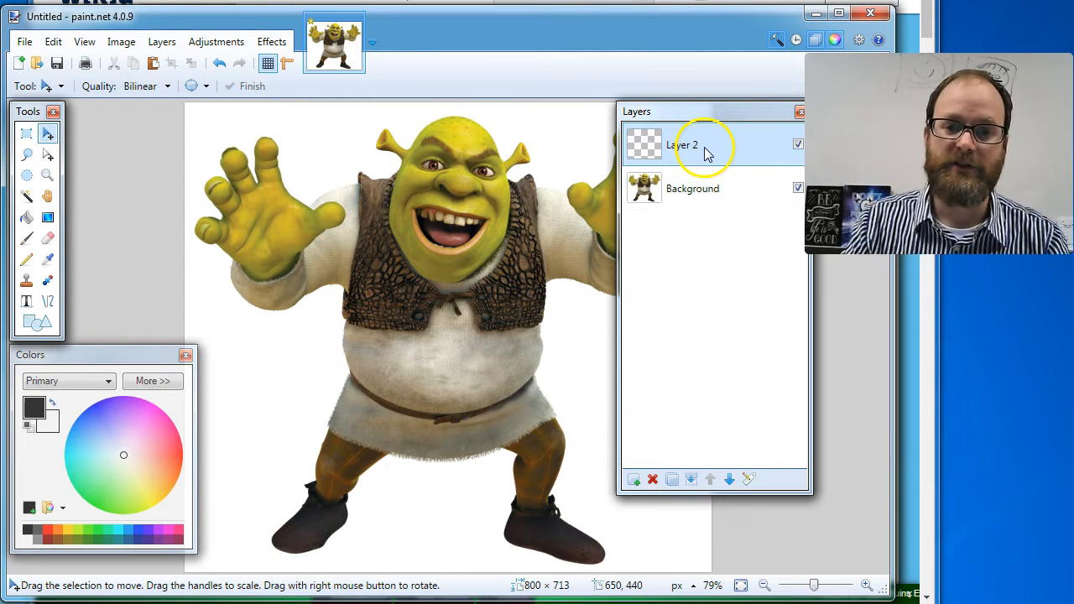
- Rename the layers to Text and Shrek, briefly hiding and re-showing the Shrek layer
double_click(681, 144)
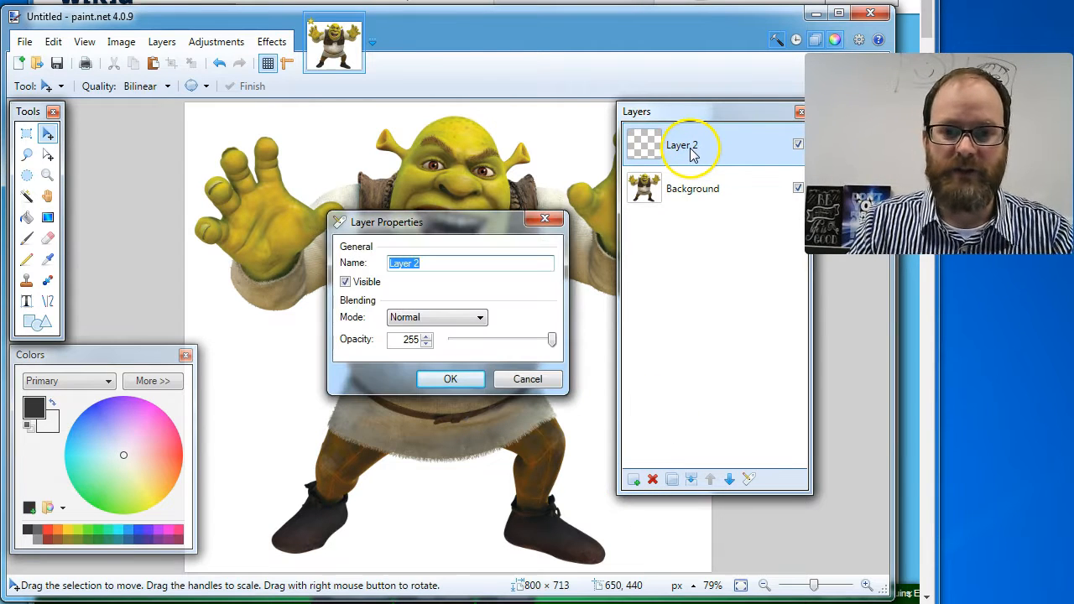
text(Text)
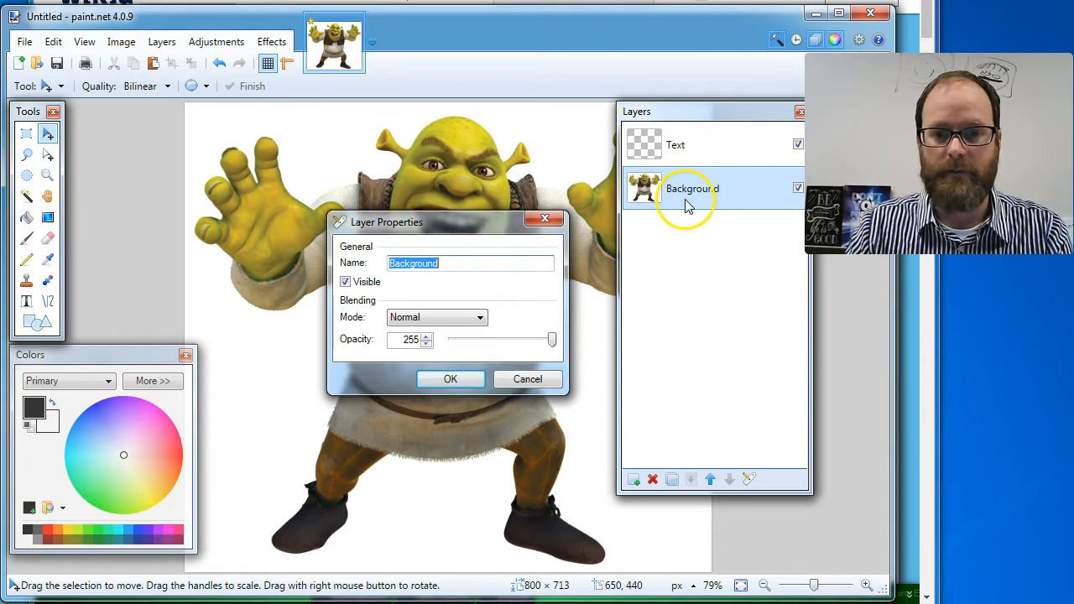
click(450, 379)
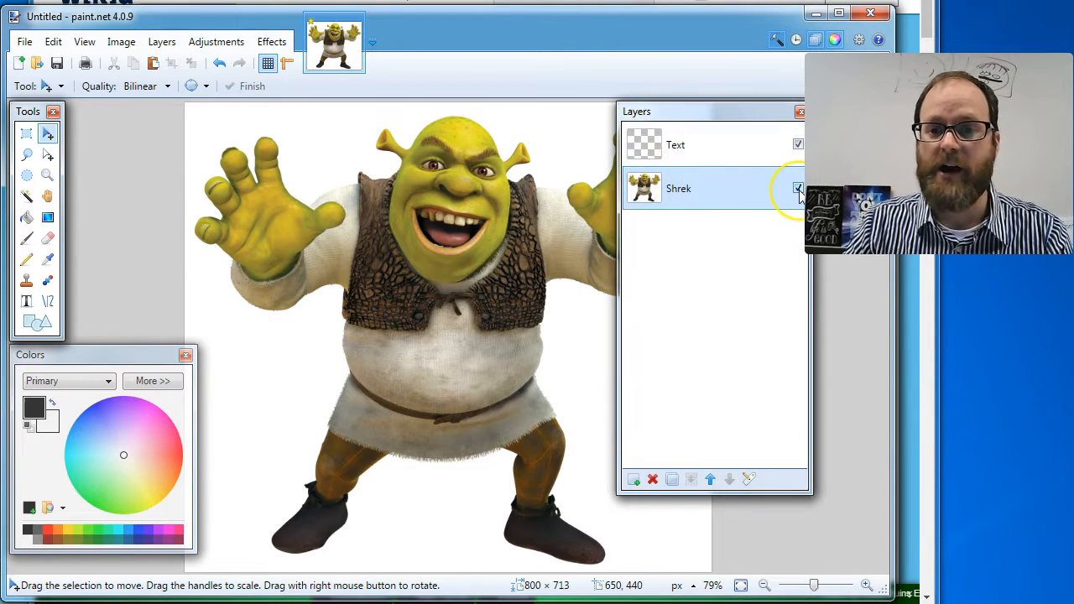
click(798, 188)
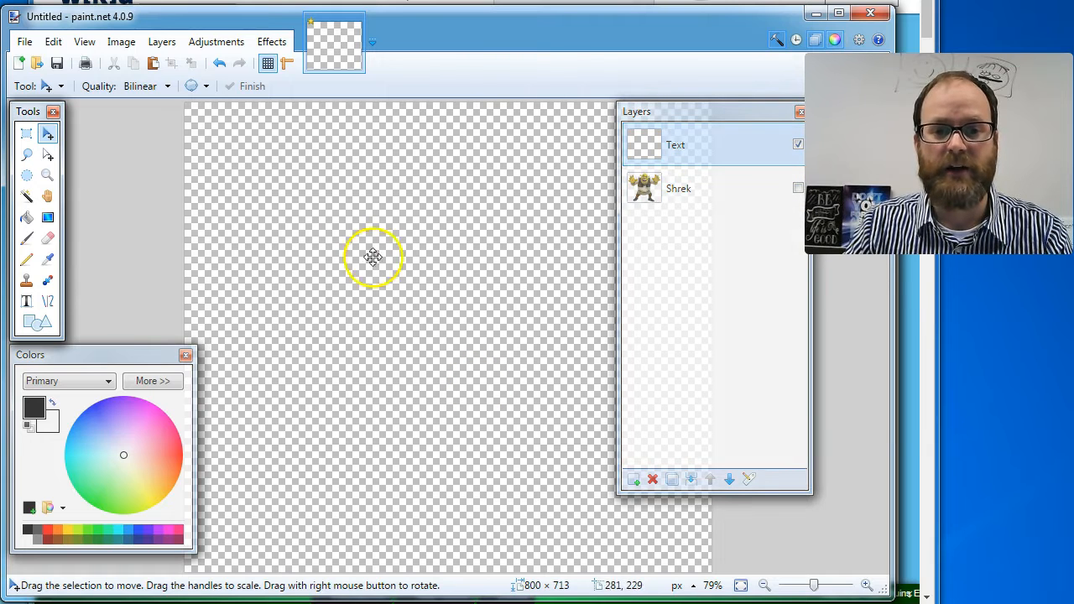
mouse_move(513, 243)
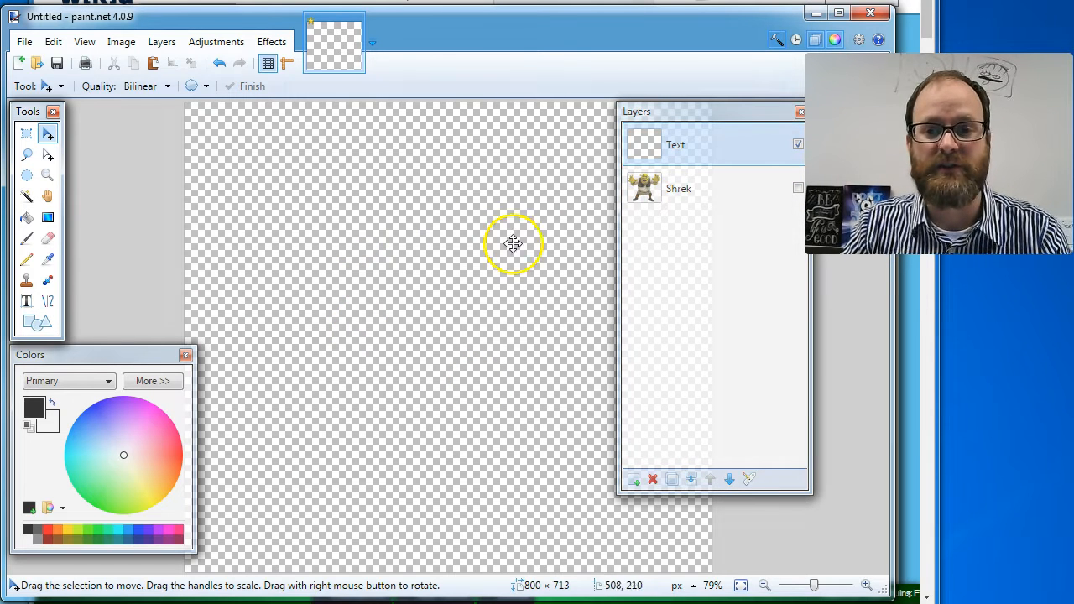
click(799, 188)
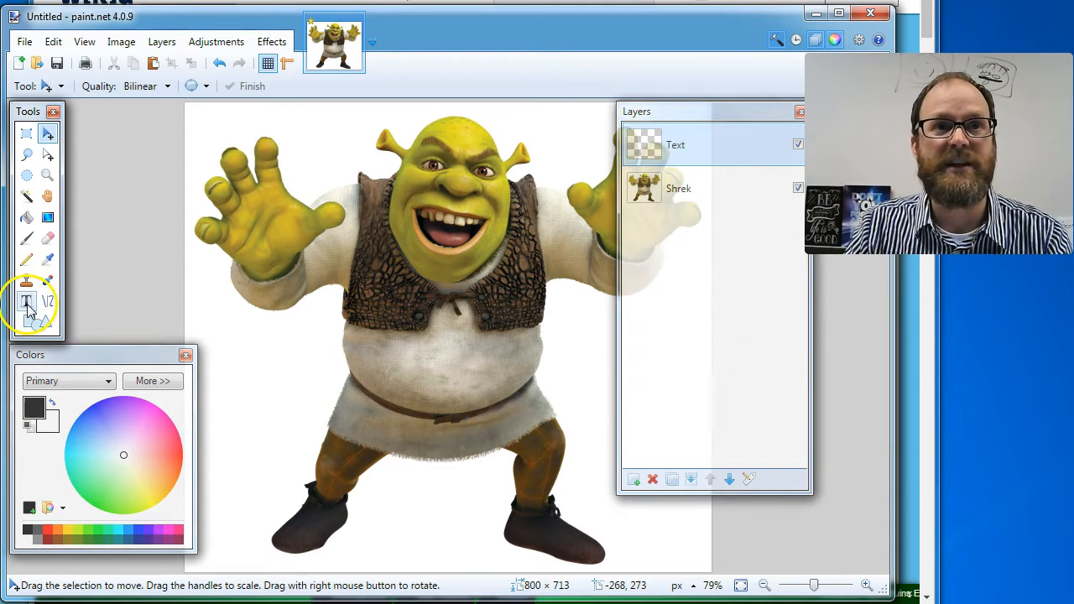
- Start typing SHREK IS LOVE with the Text tool near the canvas's top-left
click(26, 302)
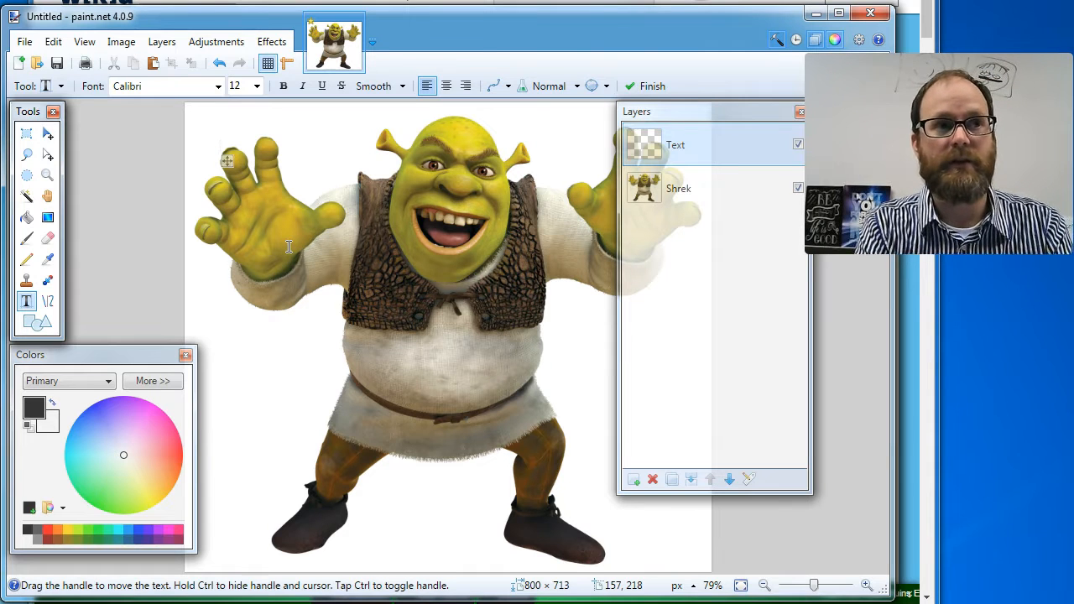
click(220, 148)
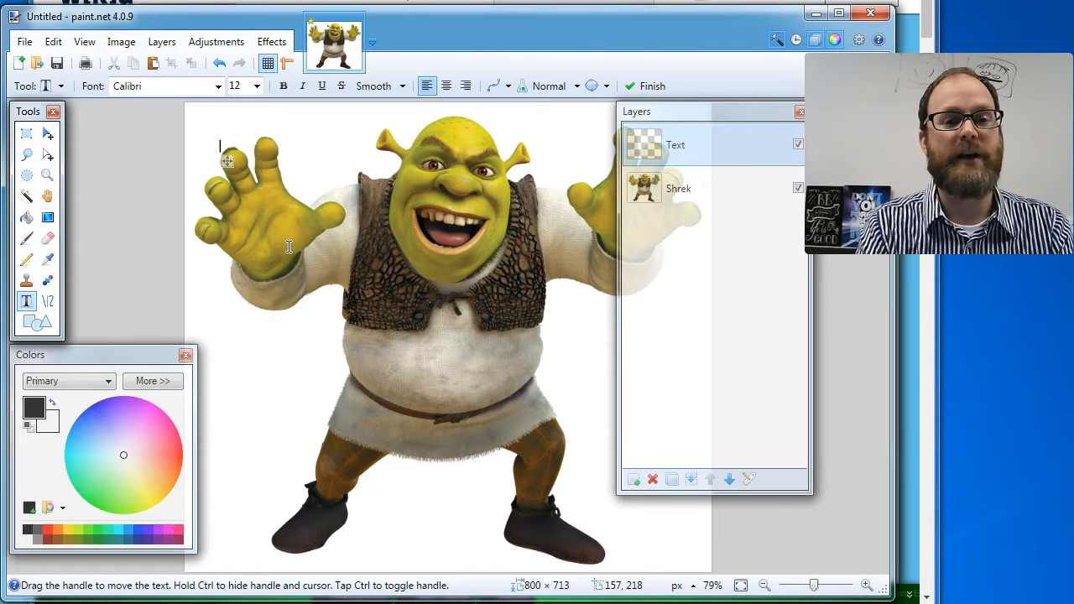
text(SHREK IS LOVE)
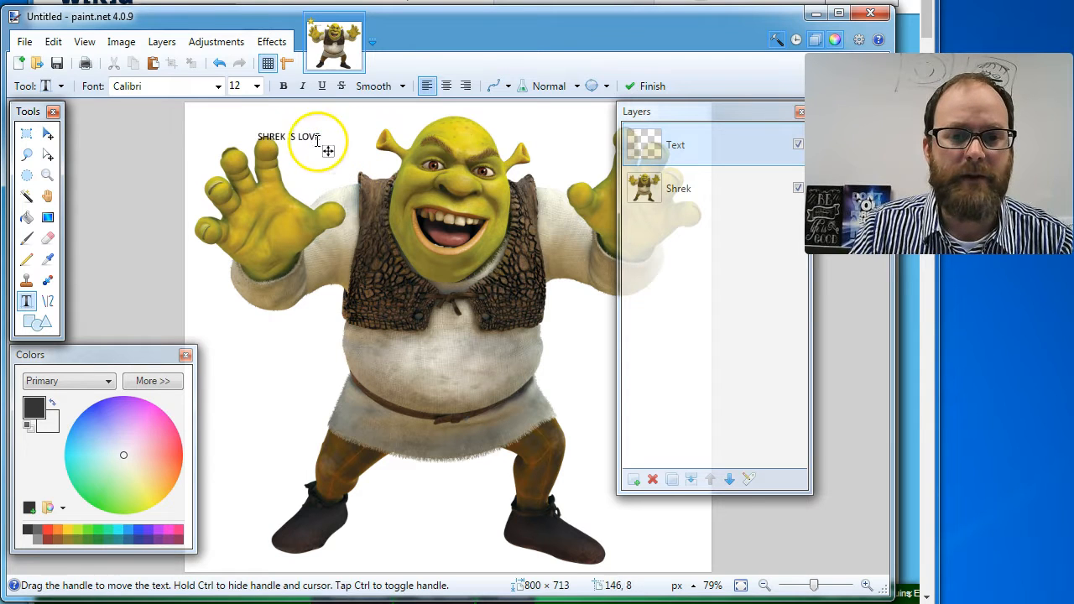
- Enlarge the SHREK IS LOVE caption to 100-point text spanning the image top
click(255, 85)
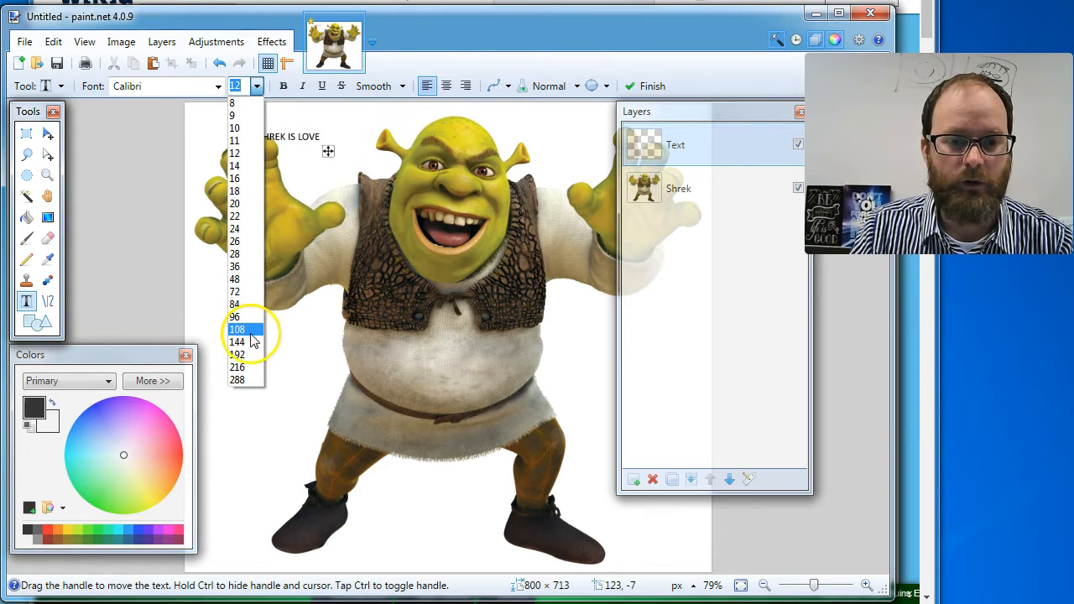
click(238, 329)
text(100)
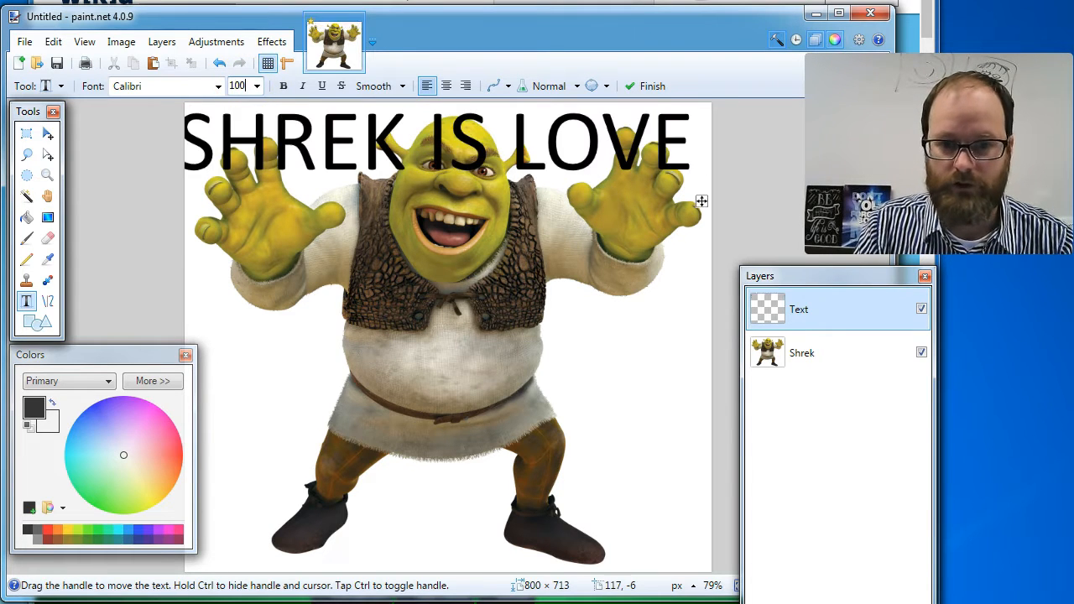
mouse_move(700, 204)
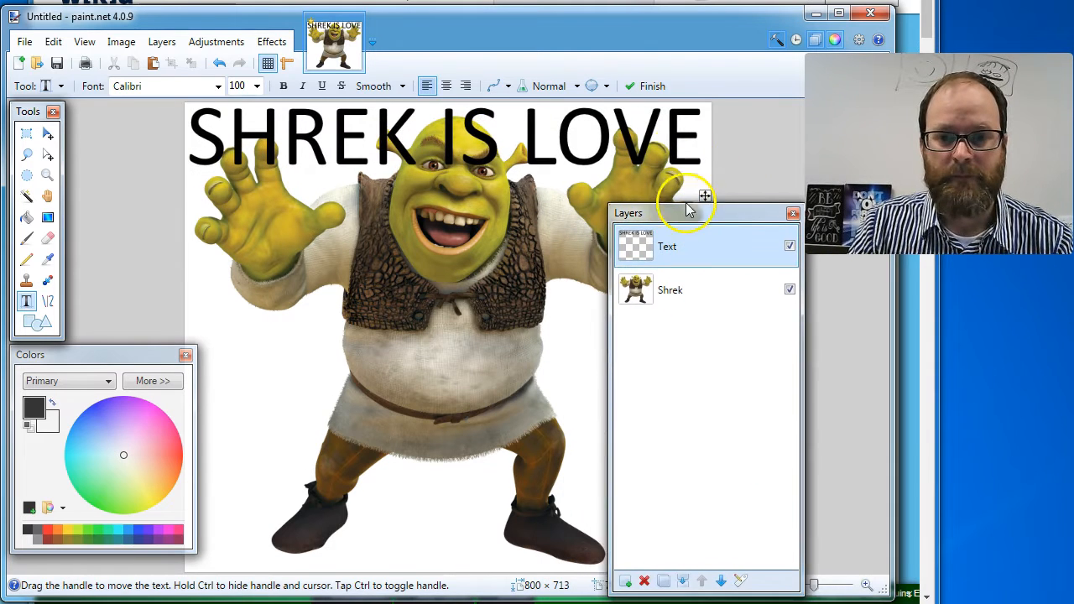
mouse_move(675, 495)
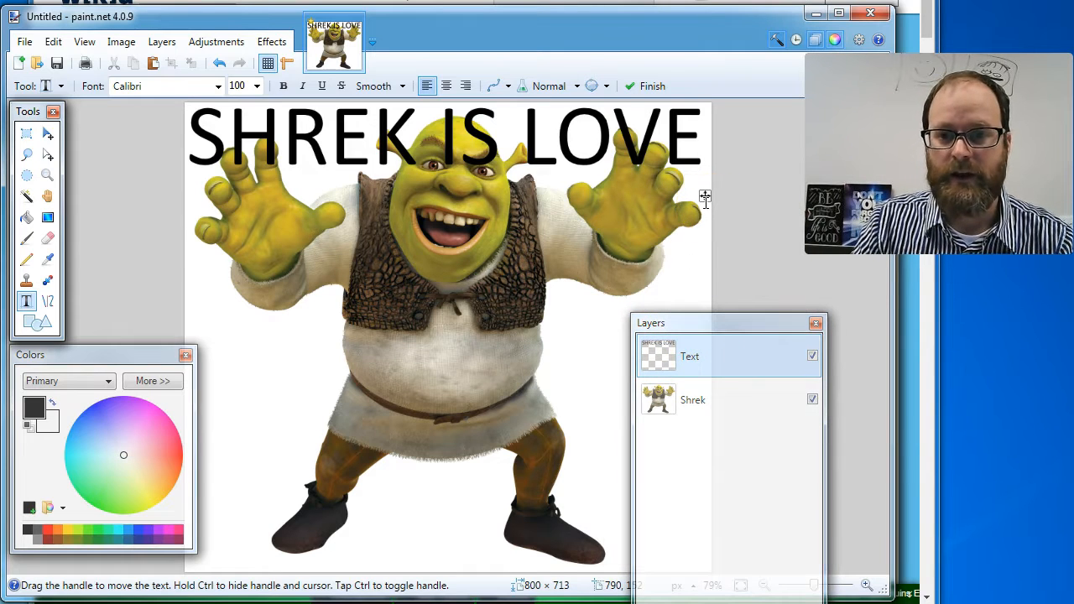
mouse_move(686, 270)
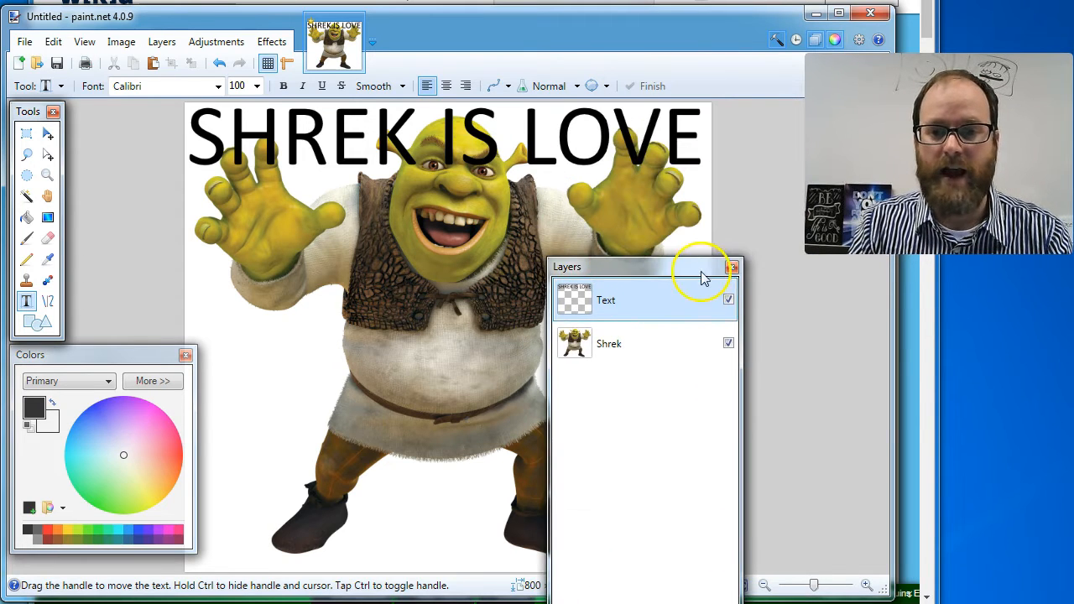
- Lower the Text layer's opacity to 88 in Layer Properties so the caption looks faded
click(728, 299)
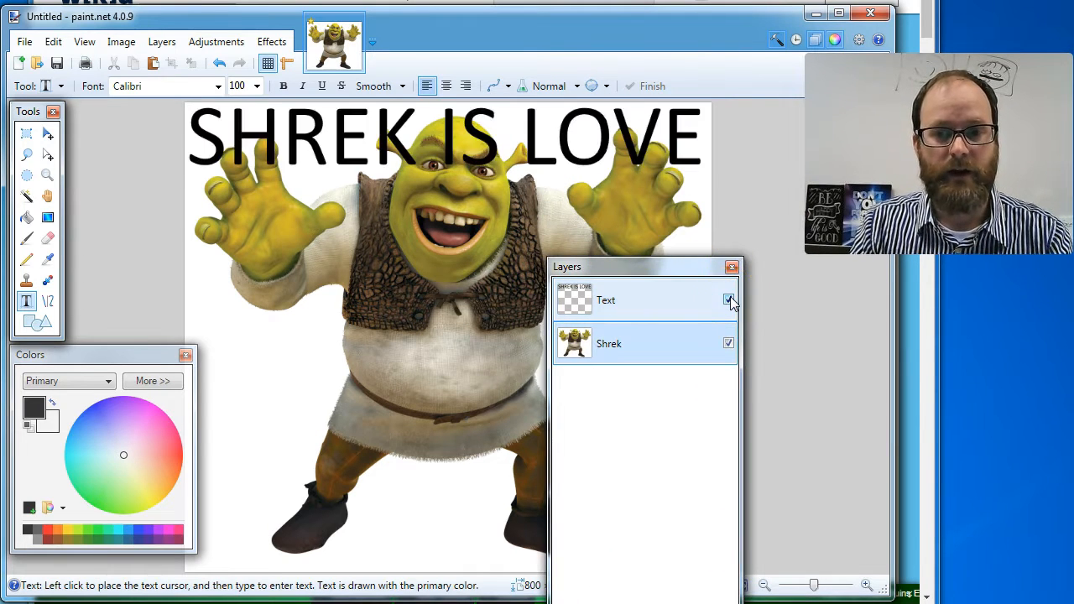
drag(646, 267, 713, 111)
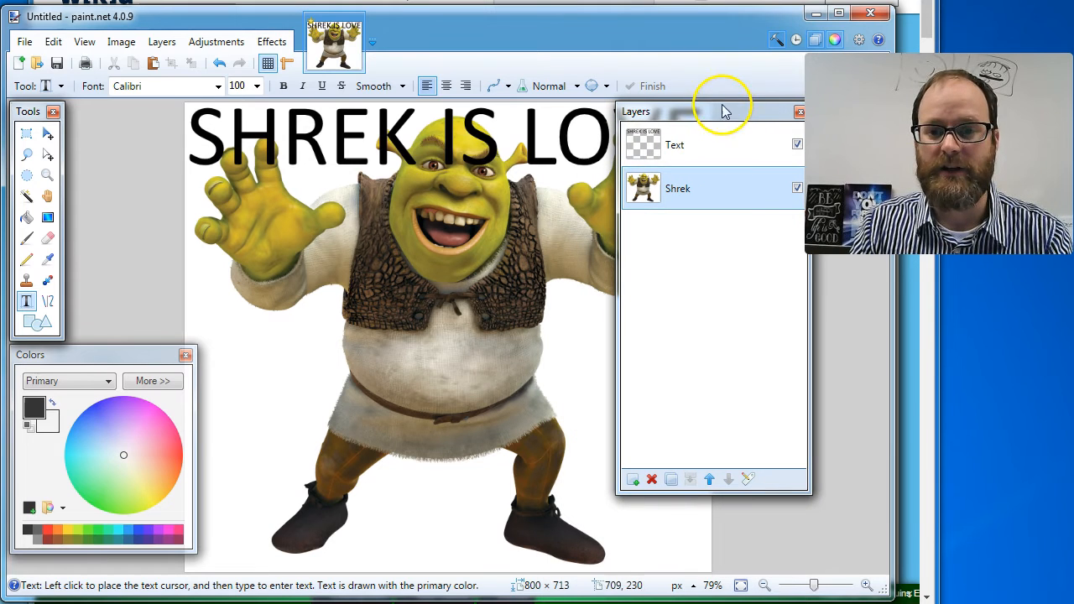
click(675, 145)
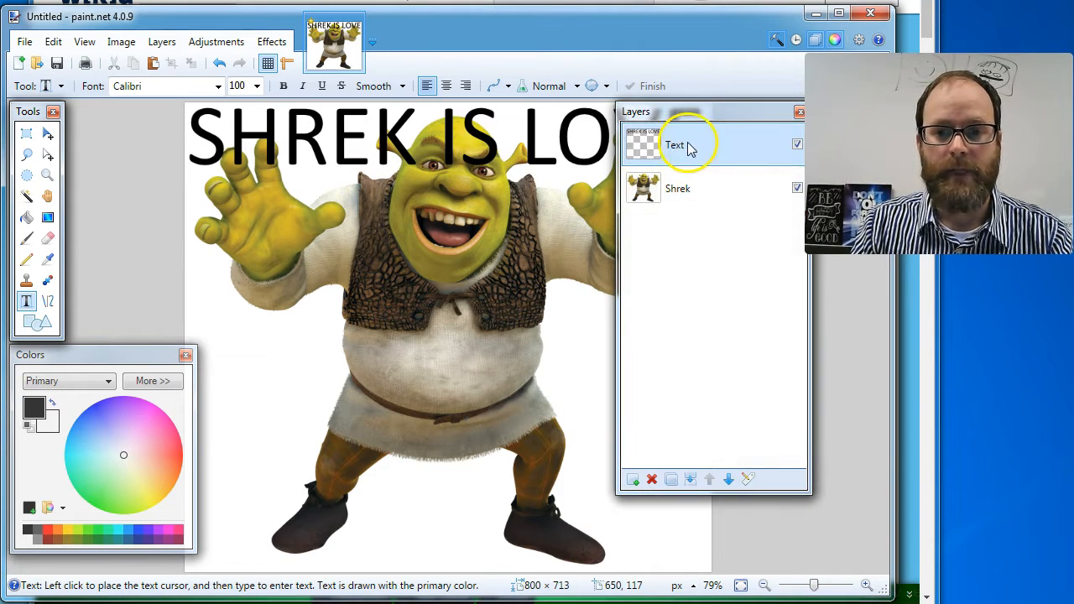
double_click(675, 144)
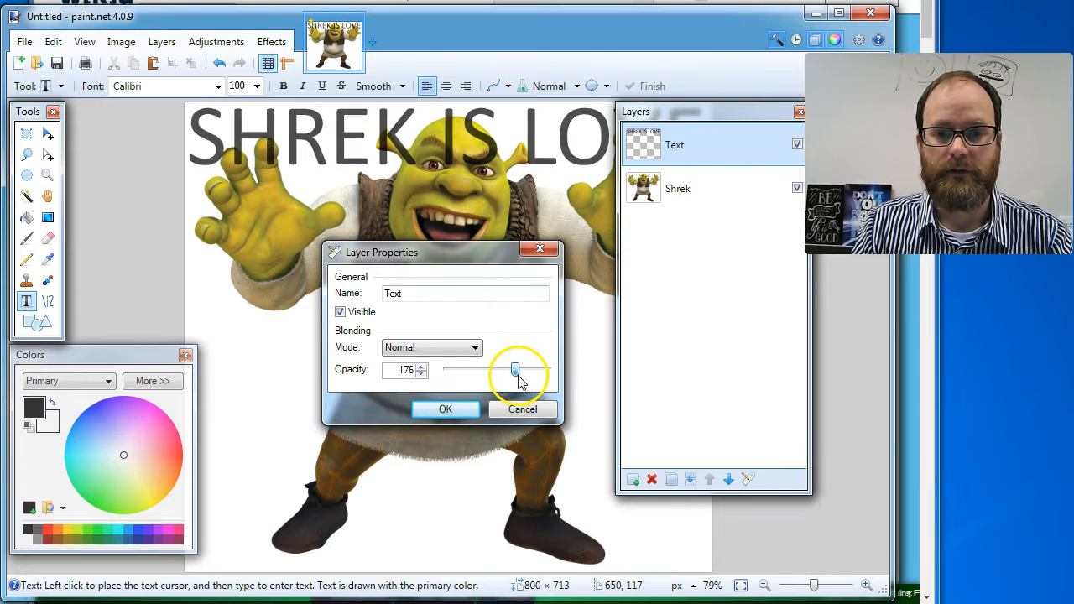
drag(516, 371, 470, 371)
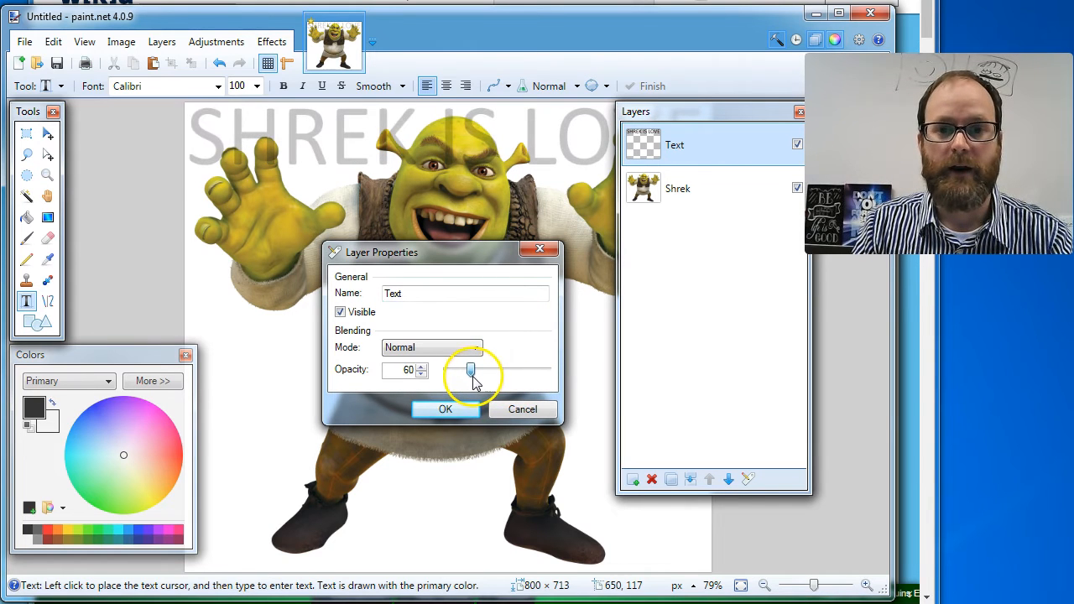
drag(472, 371, 456, 371)
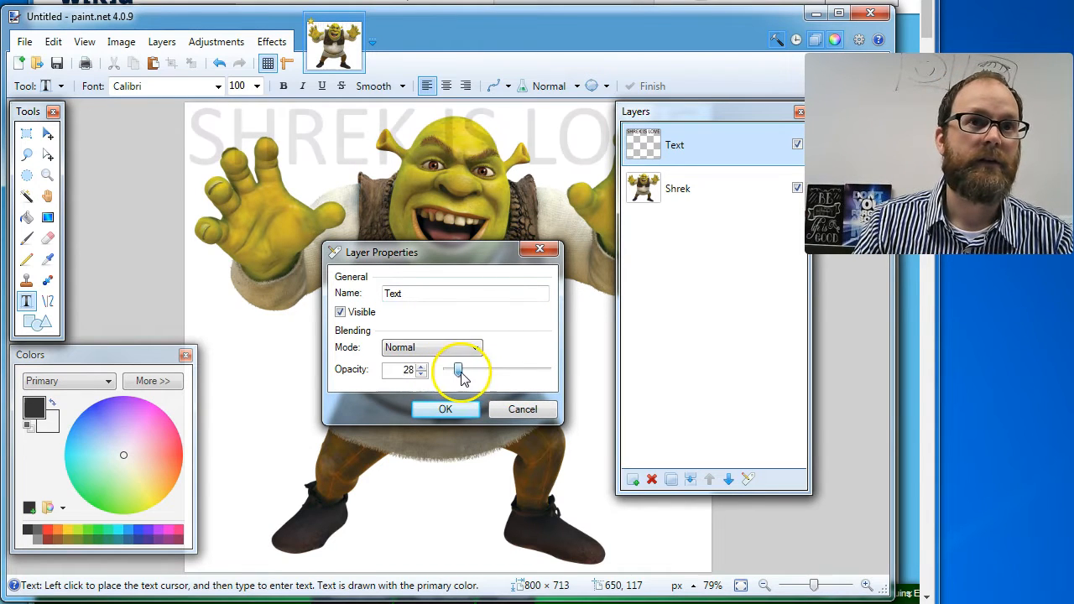
drag(459, 371, 482, 371)
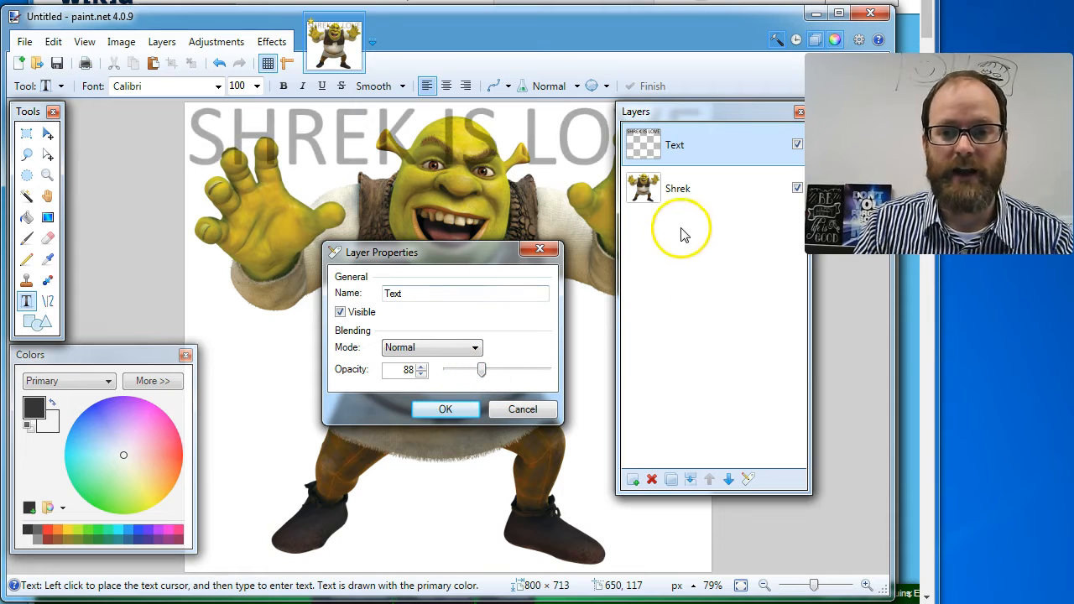
click(447, 410)
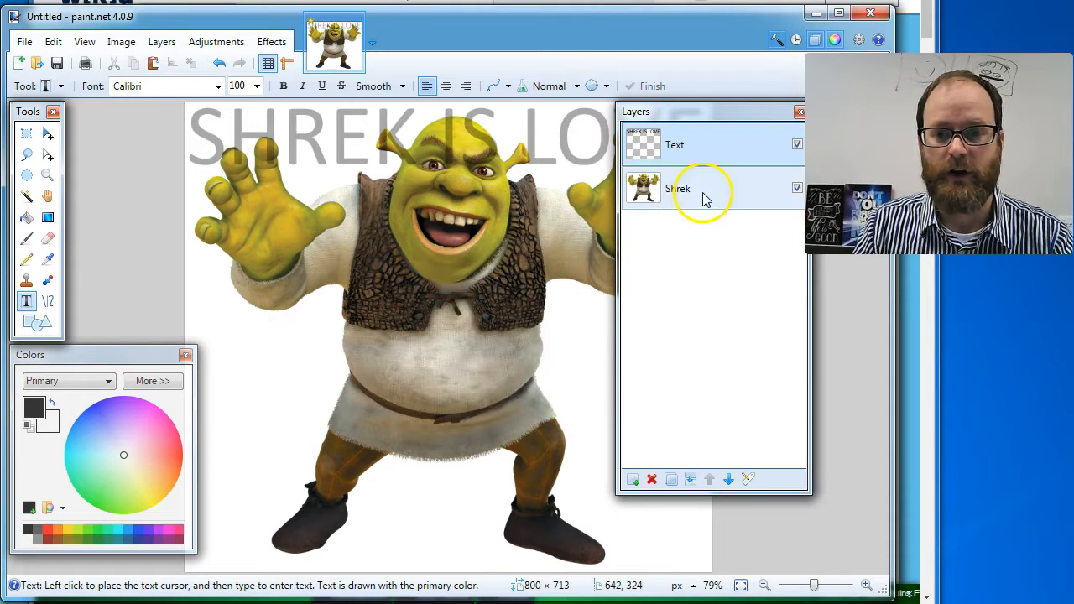
- Try fading the Shrek layer, then set the Text layer opacity to 248 with Shrek fully opaque
double_click(679, 188)
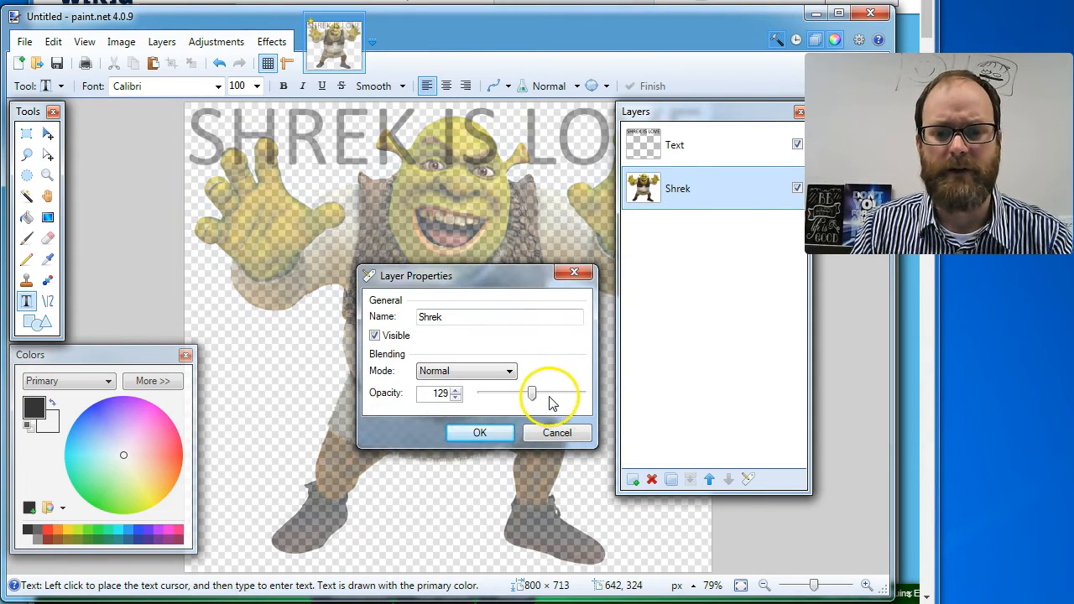
drag(530, 393, 581, 392)
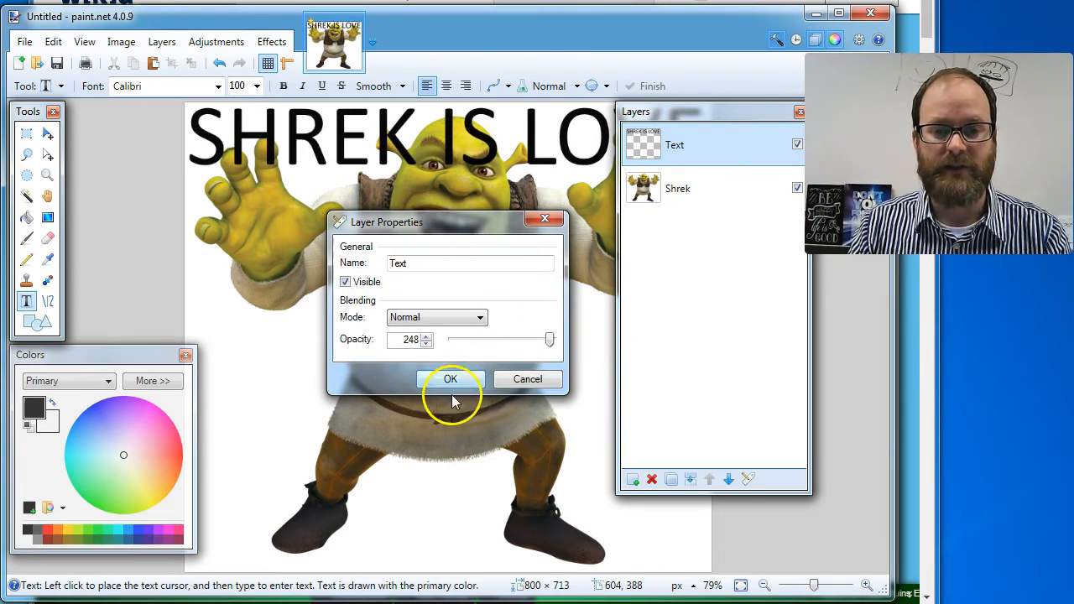
click(449, 380)
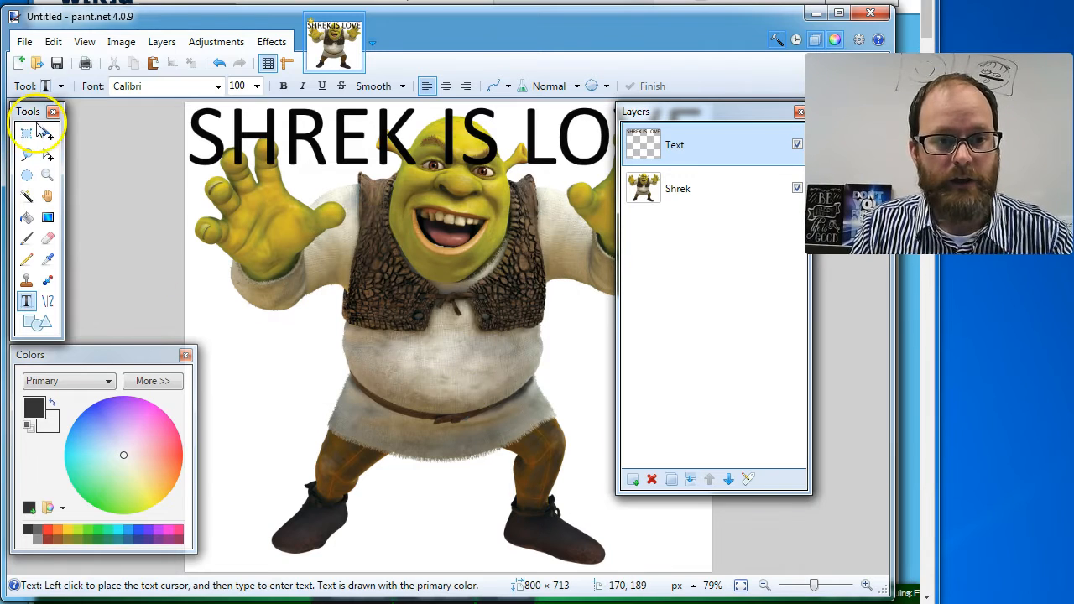
- Move the SHREK IS LOVE text to the top and shrink it so the whole phrase fits above Shrek
click(47, 135)
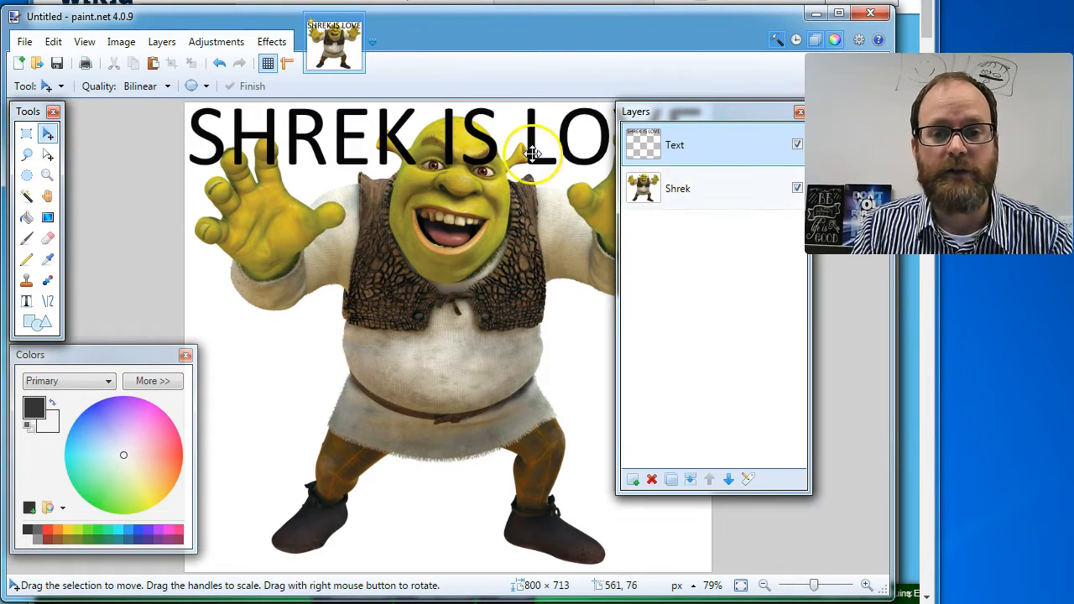
drag(534, 155, 400, 445)
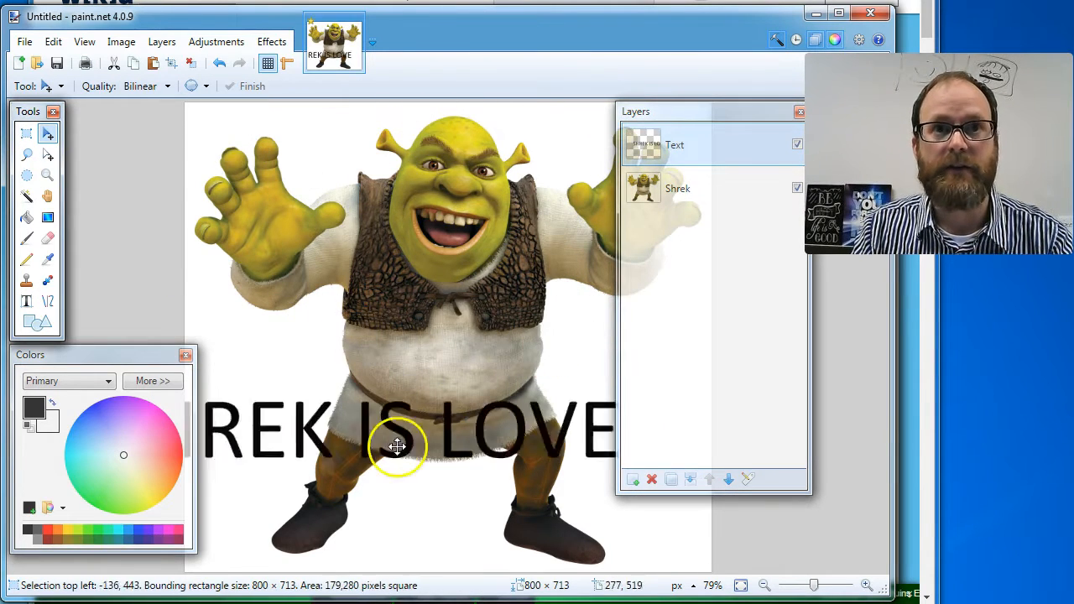
drag(400, 444, 309, 185)
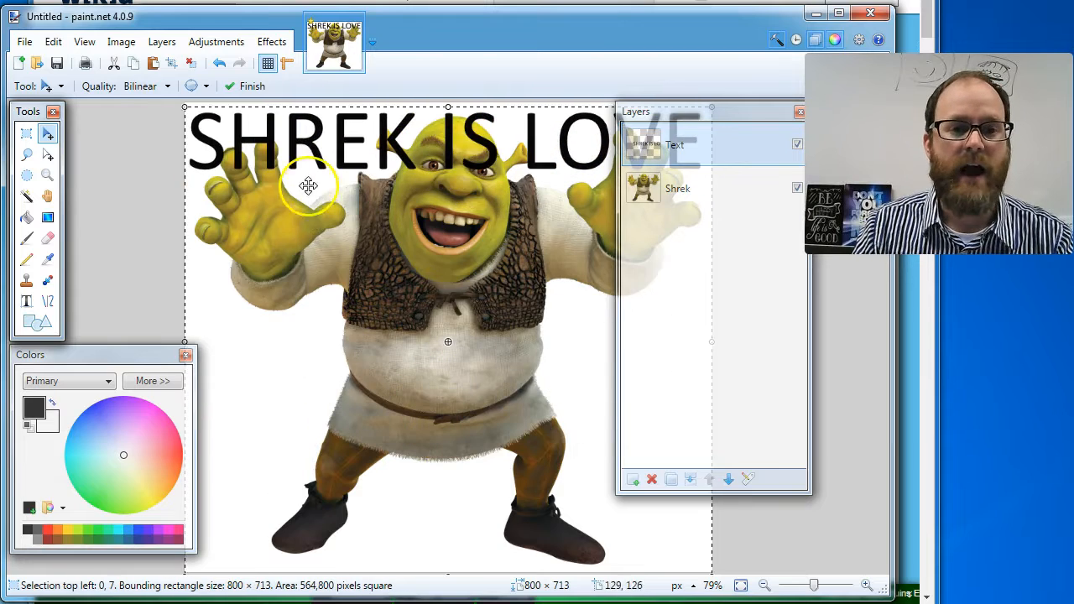
drag(309, 185, 333, 252)
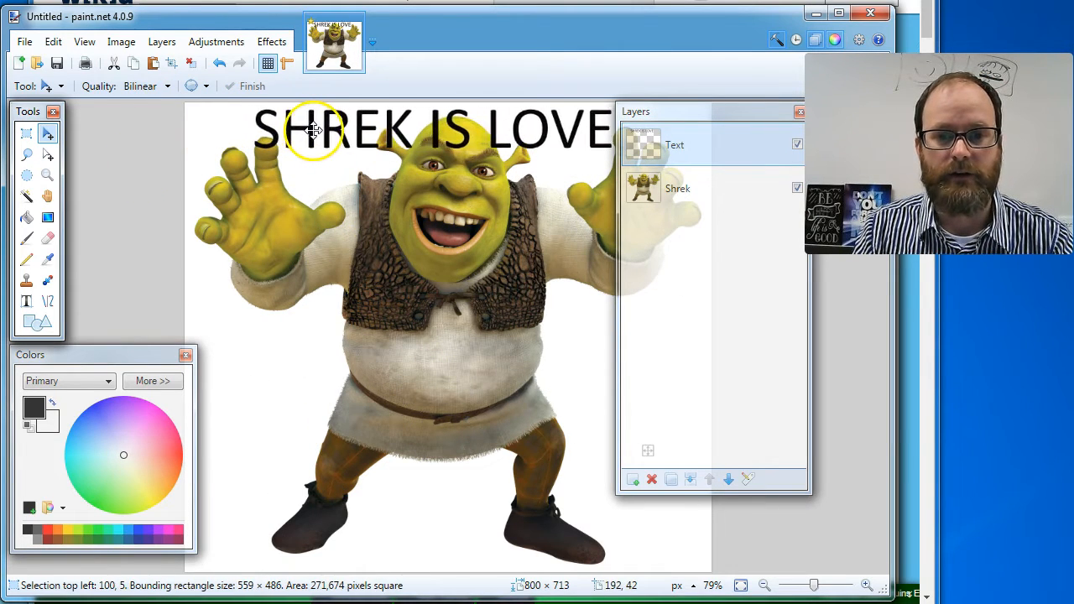
drag(316, 131, 305, 167)
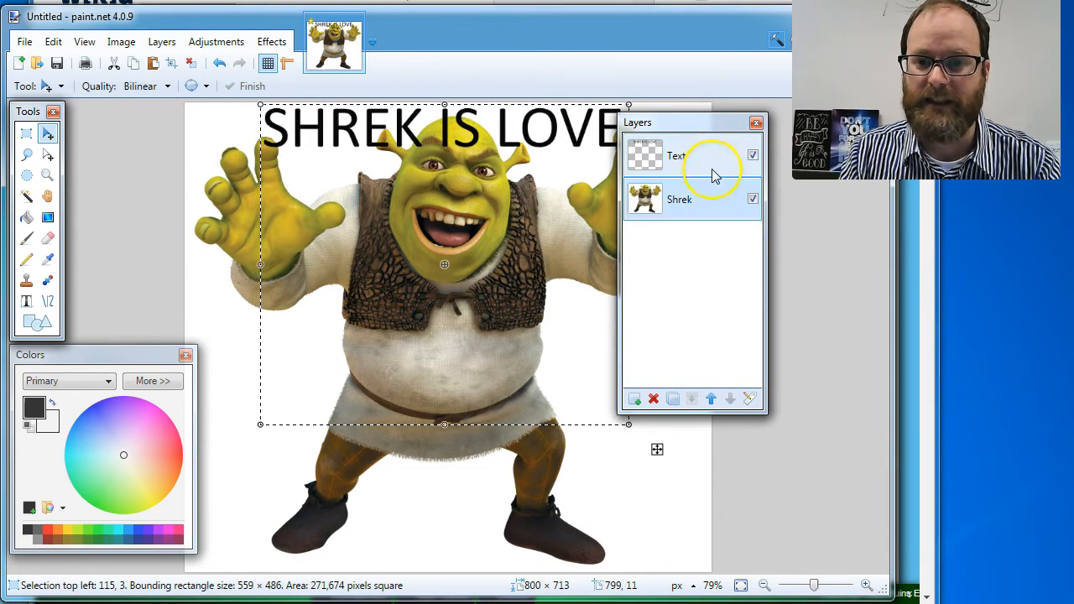
- Remove the Text layer holding the caption, leaving only the Shrek layer
click(653, 400)
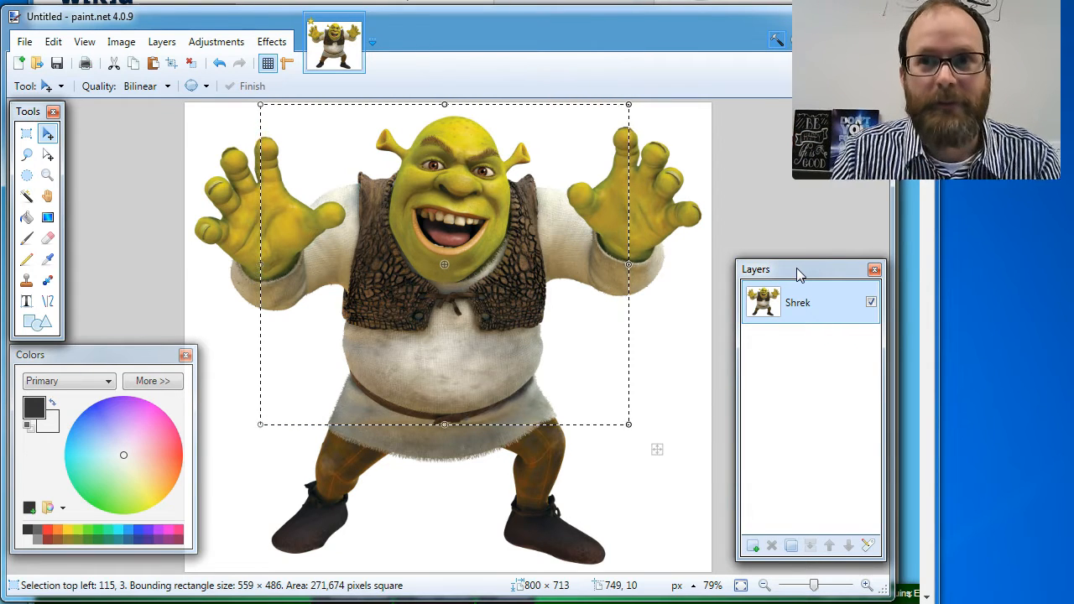
mouse_move(480, 36)
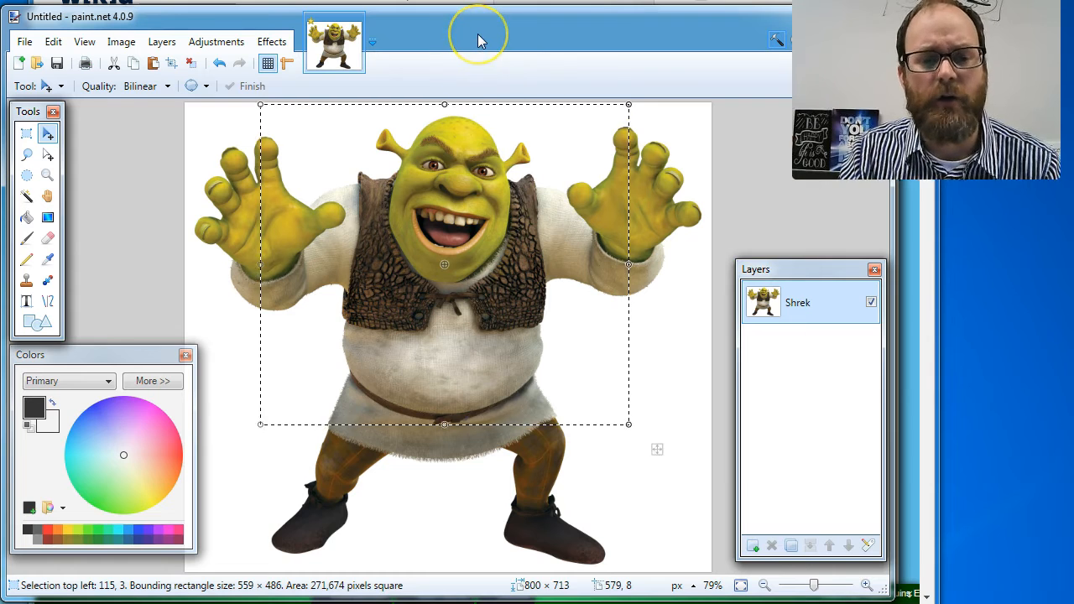